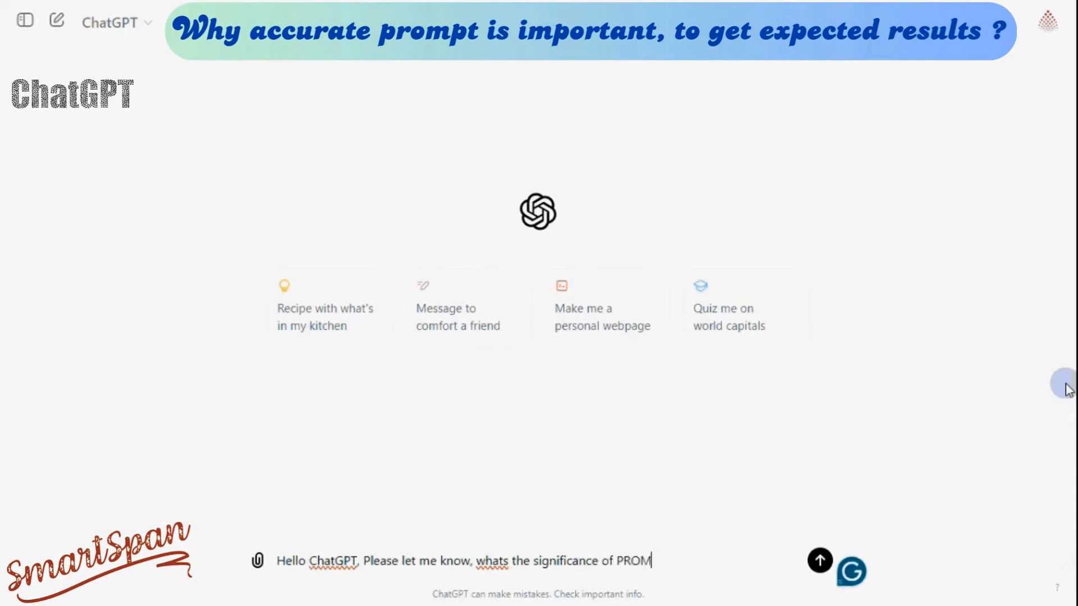
# - Send the question on why prompts matter and highlight the reply's opening paragraph while reviewing it
pyautogui.click(820, 561)
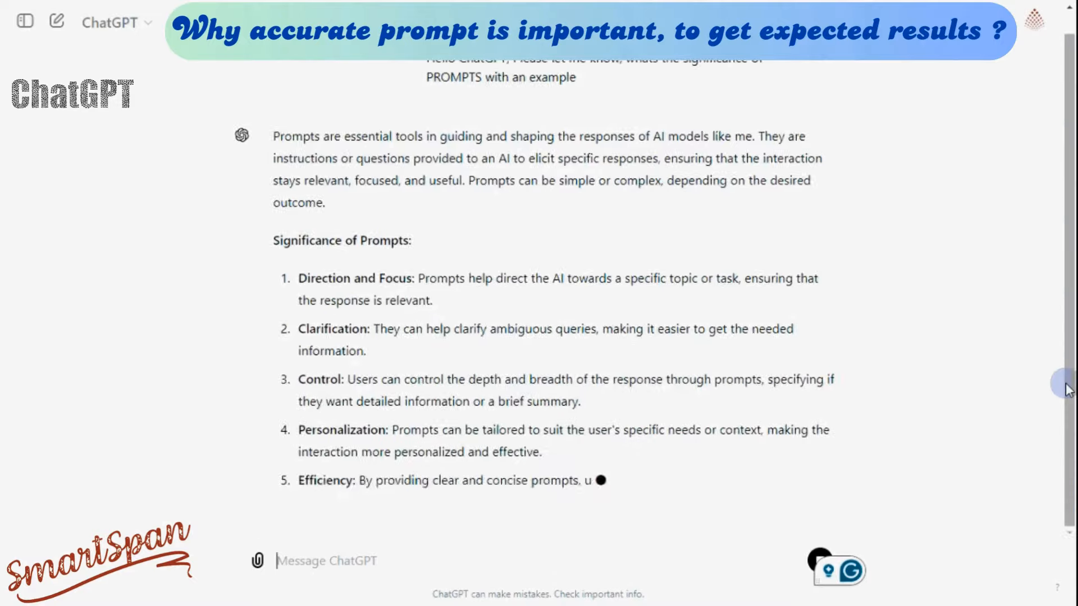
pyautogui.scroll(-3)
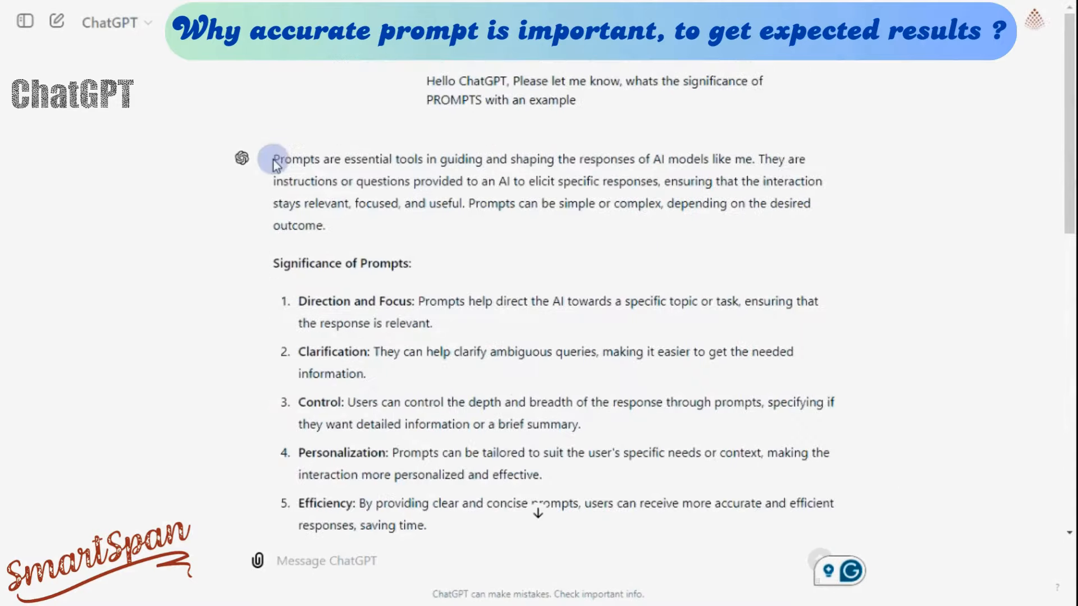
pyautogui.moveTo(273, 158); pyautogui.dragTo(784, 226)
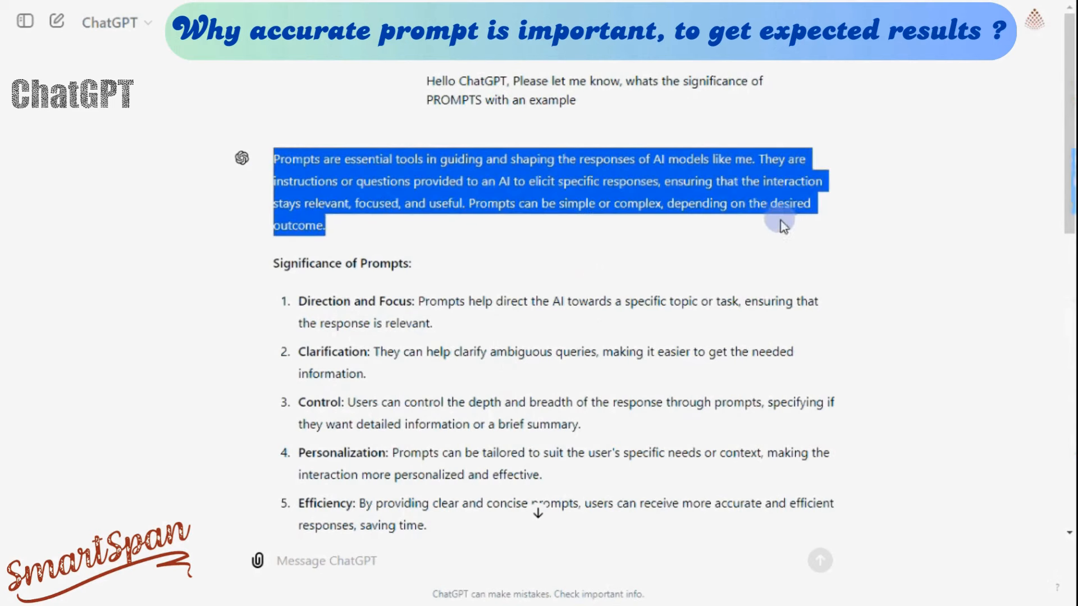
pyautogui.scroll(-3)
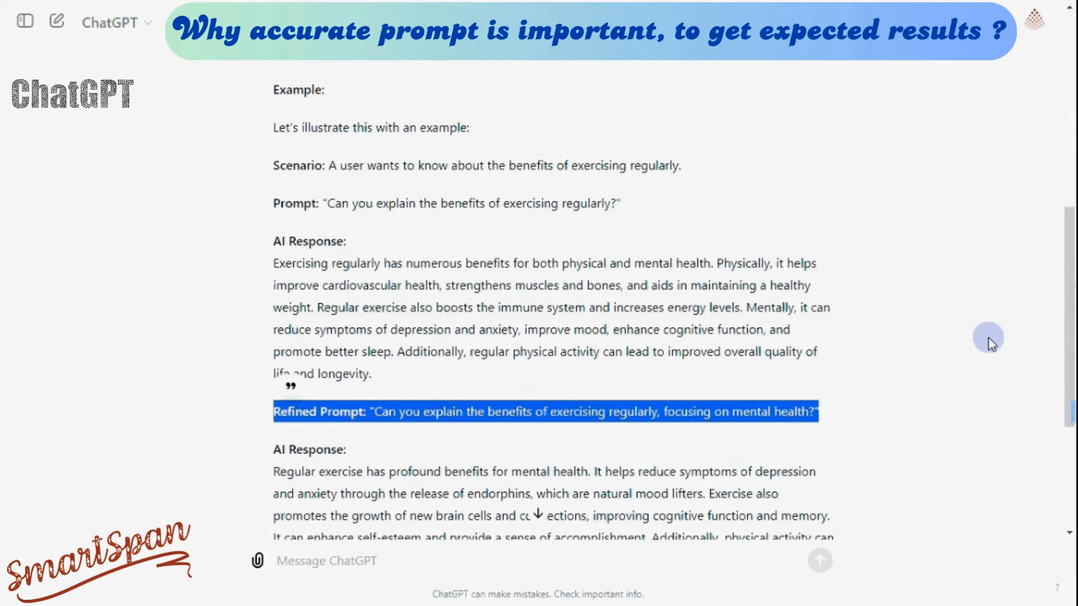
pyautogui.scroll(-3)
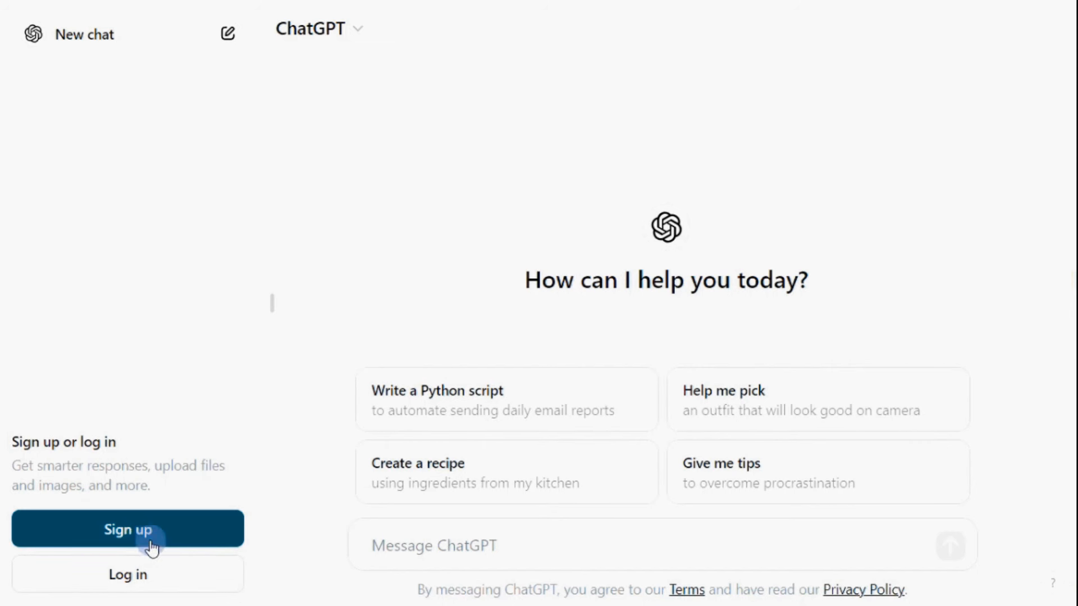
# - Sign up and start a chat from the 'ChatGPT tips and tricks' suggestion
pyautogui.click(126, 528)
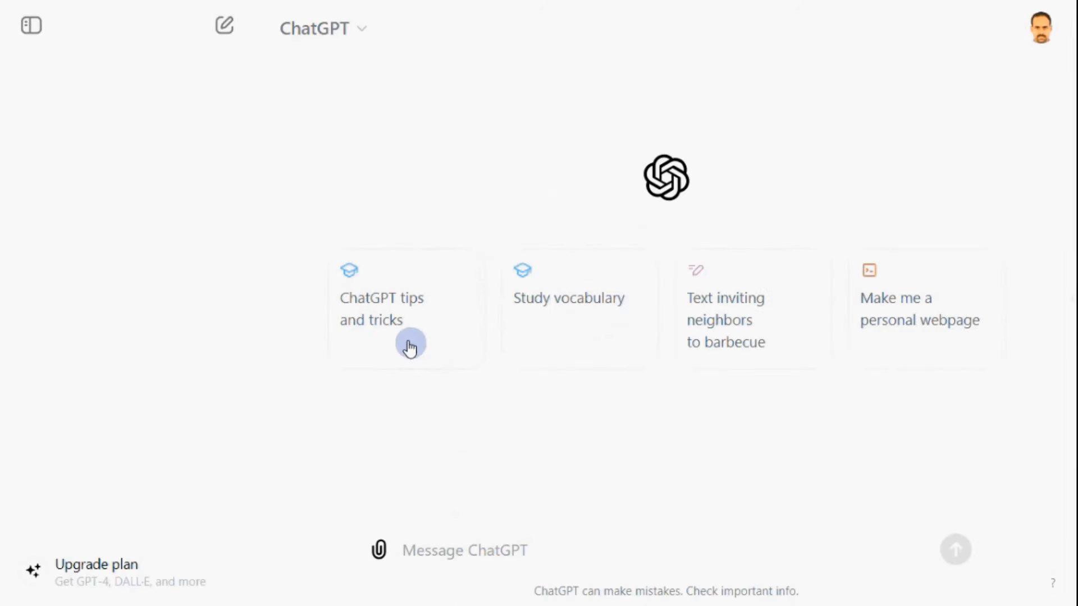
pyautogui.click(410, 346)
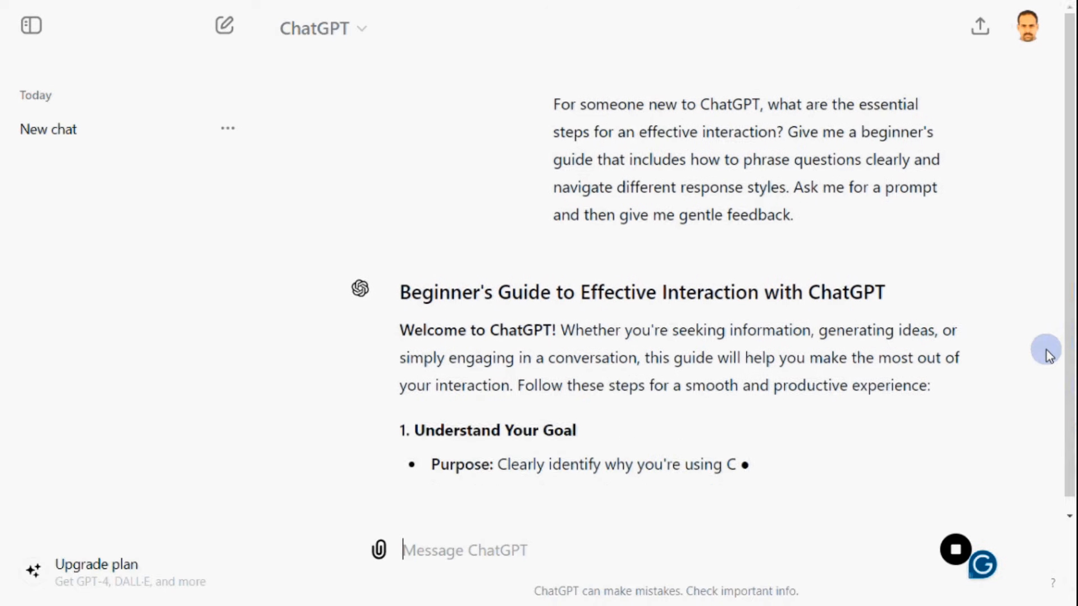
# - In profile Settings, expand the Theme dropdown and choose a theme option
pyautogui.click(1028, 26)
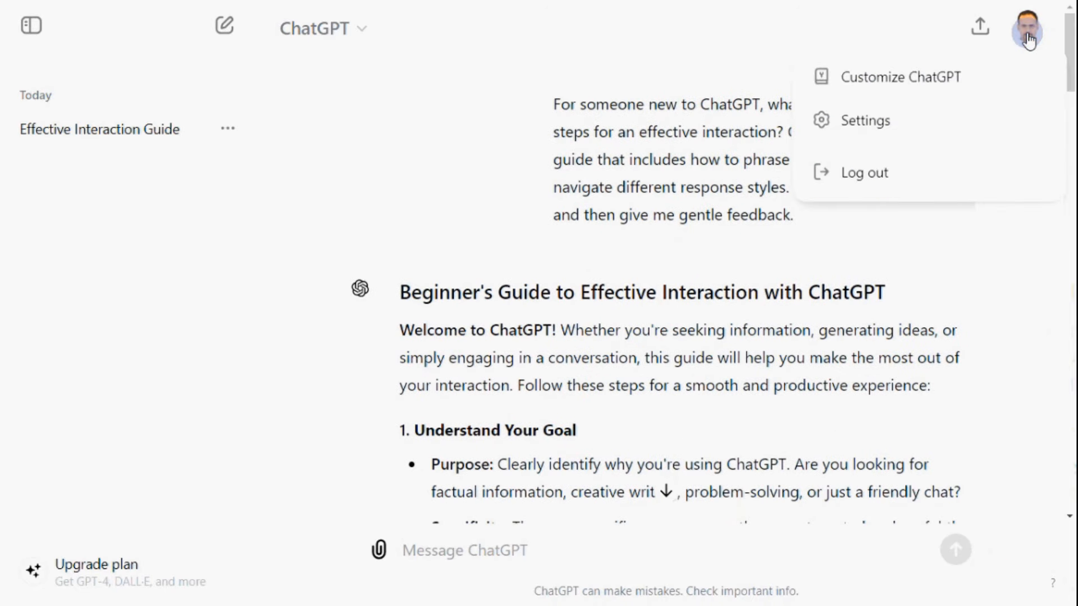
pyautogui.click(866, 120)
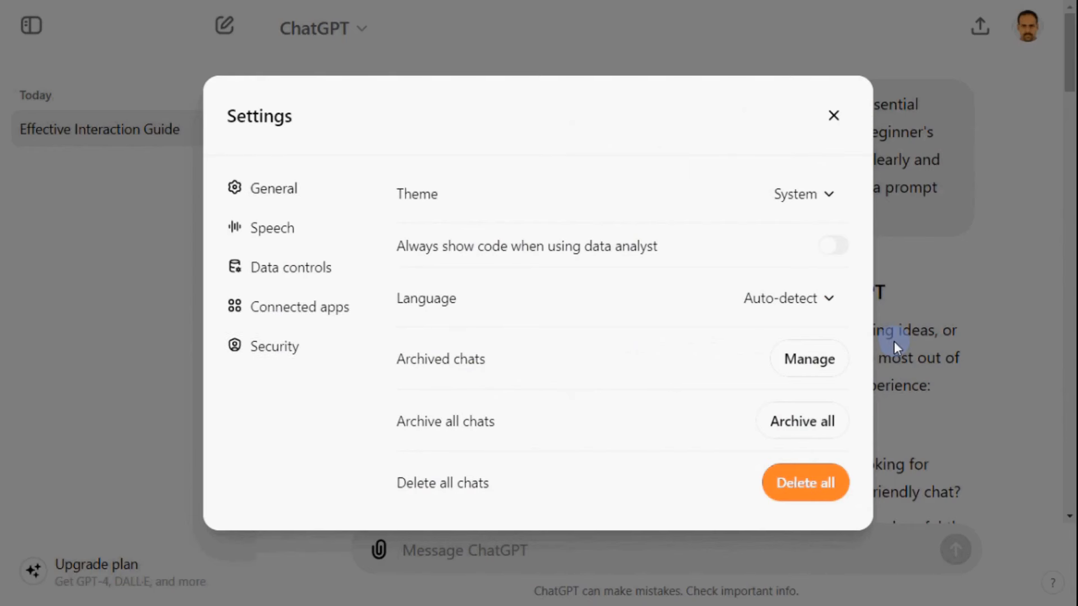
pyautogui.moveTo(701, 350)
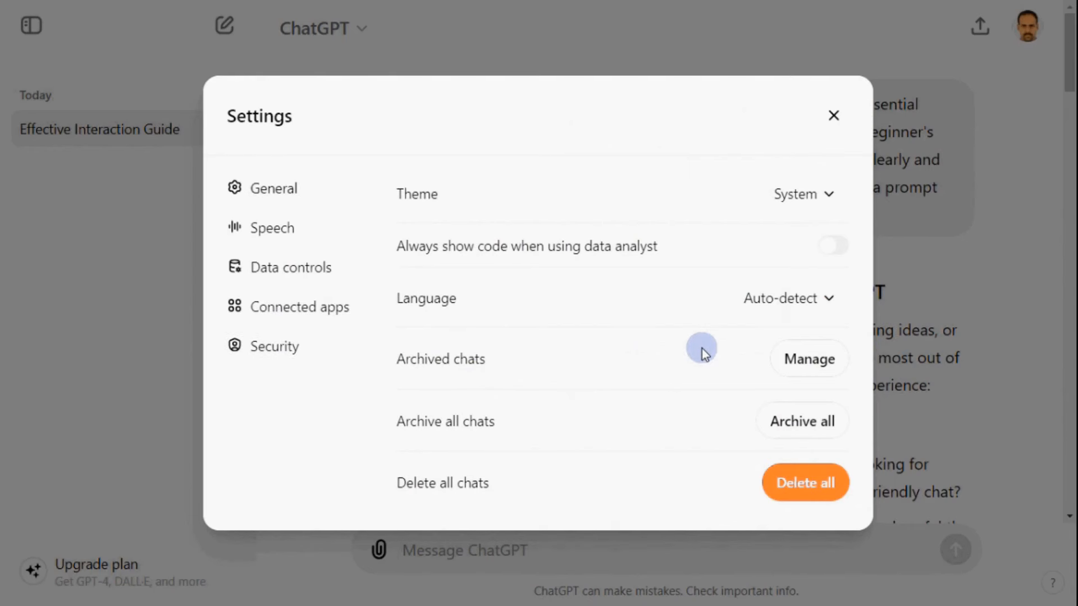
pyautogui.click(803, 194)
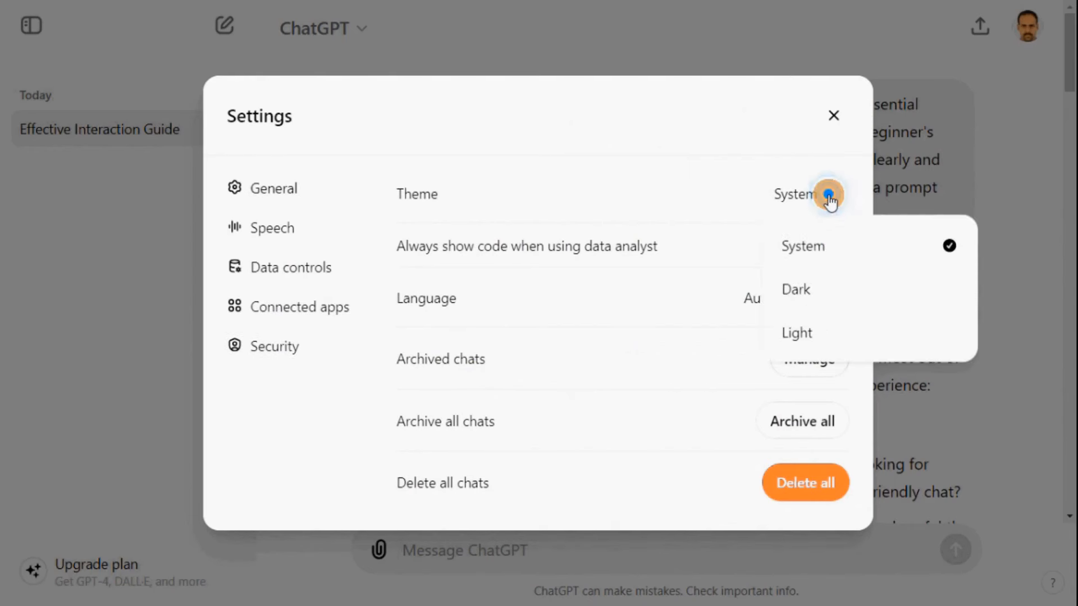
pyautogui.click(794, 289)
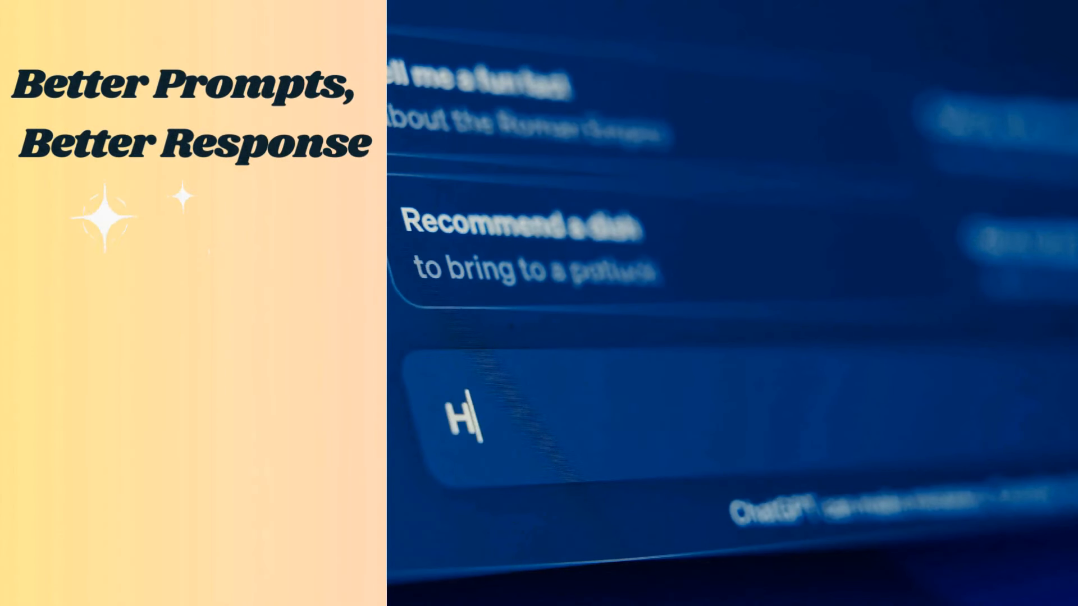
# - Draft the request for a 1-minute video script on Managing Personal Finance in the message box
pyautogui.write('ow to open')
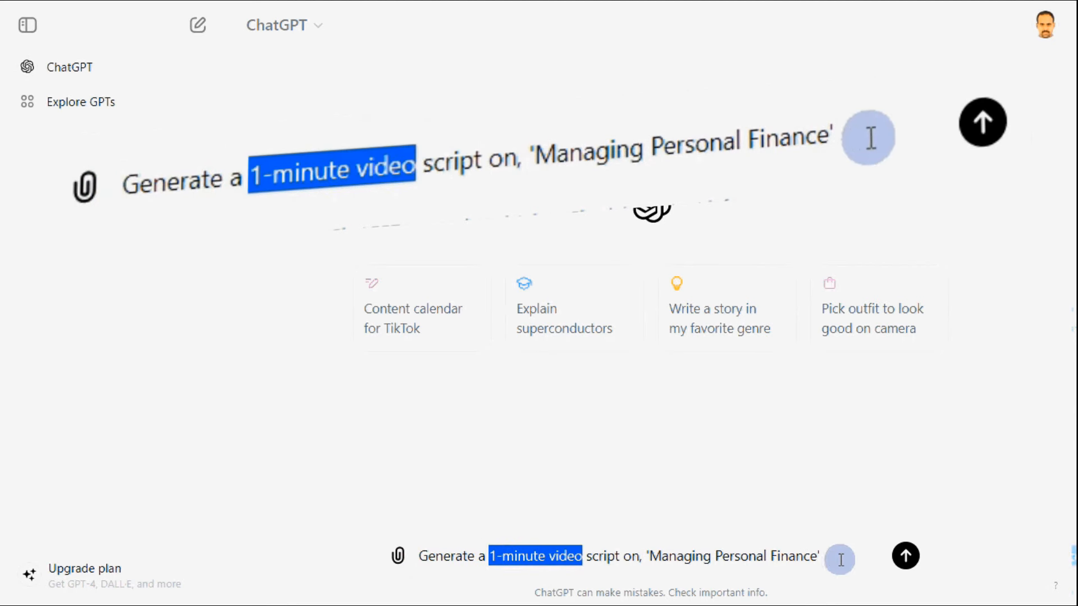
# - Send the personal finance video script request to get the 1-minute script
pyautogui.click(905, 555)
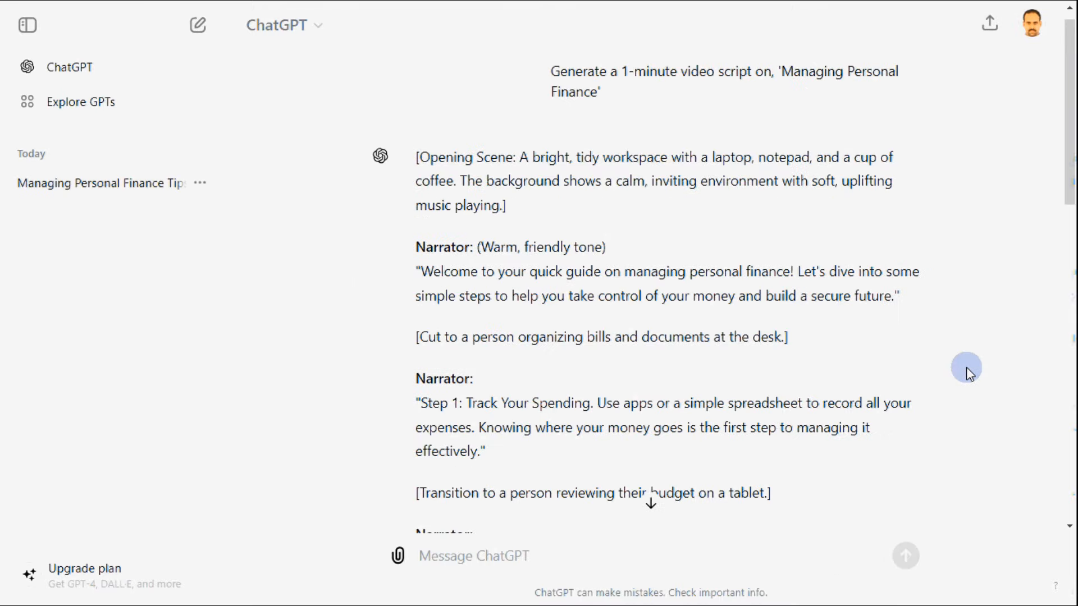
pyautogui.moveTo(962, 397)
pyautogui.write('Generate a 1-minute video script on managing personal finance for young adults')
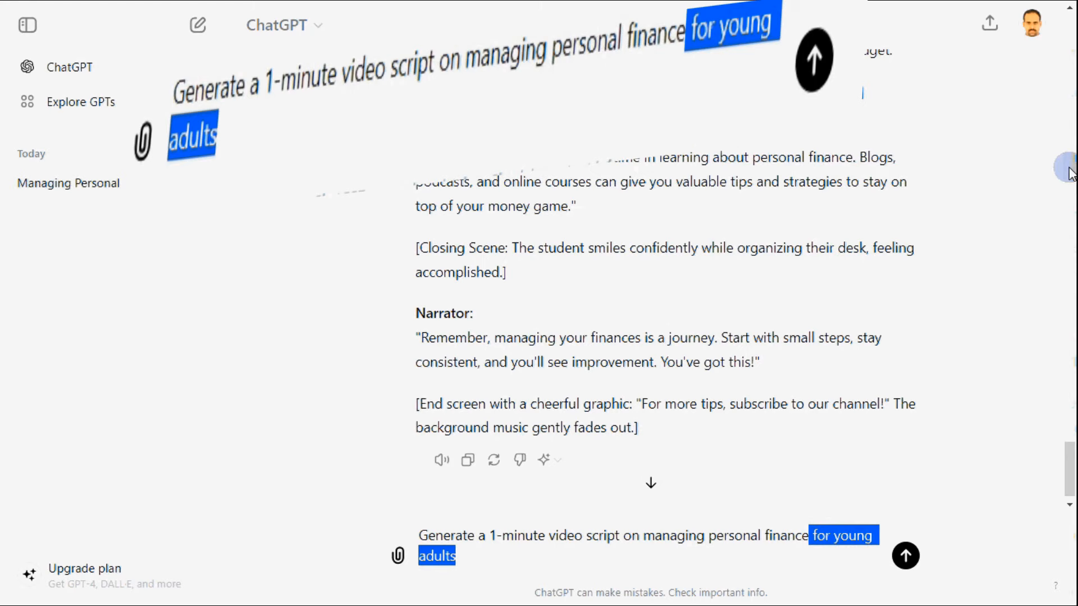
# - Send the young-adult version of the script request and review the generated script
pyautogui.click(905, 556)
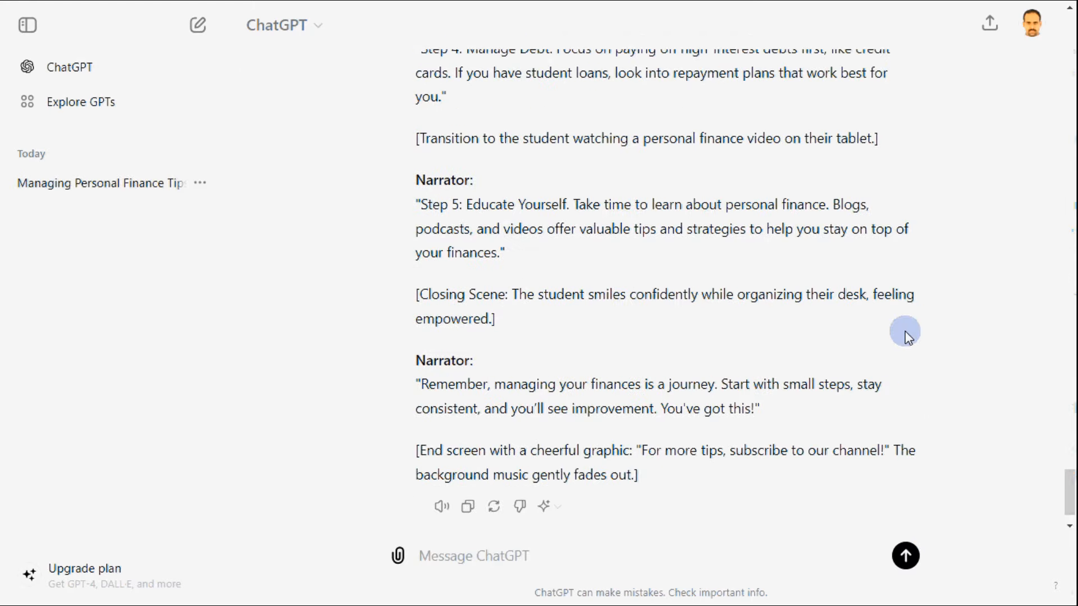
pyautogui.scroll(-3)
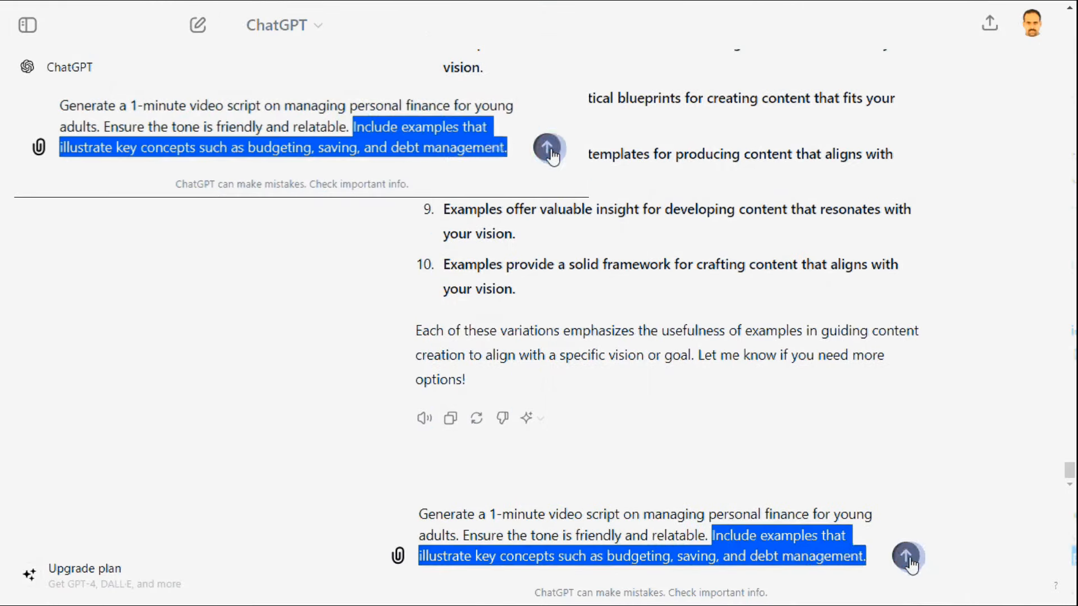
# - Send the friendly-tone request with budgeting, saving and debt examples and highlight the Jake budgeting example
pyautogui.click(906, 555)
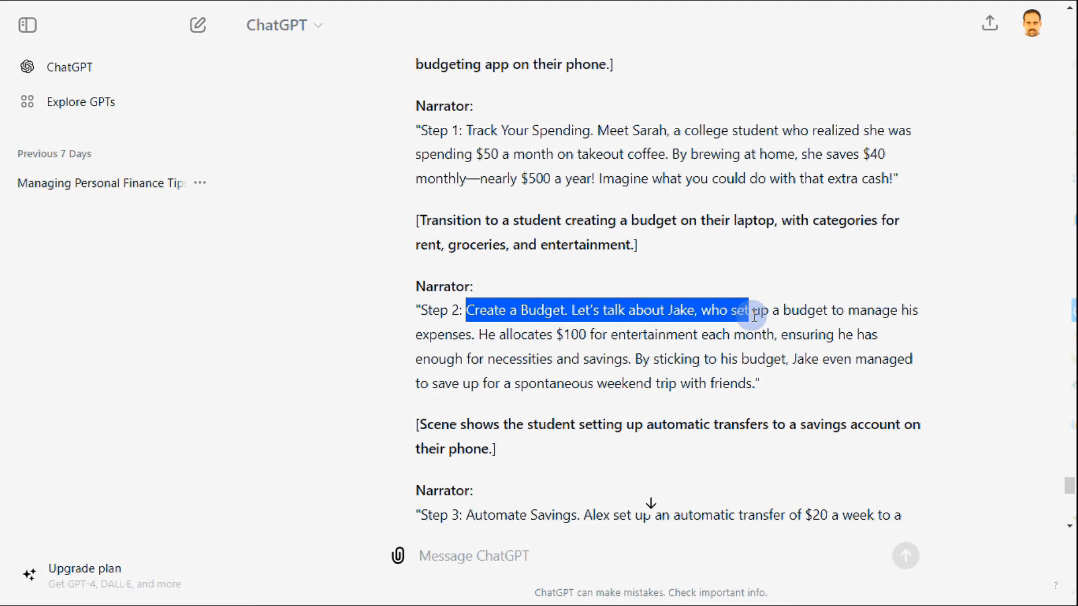
pyautogui.moveTo(752, 316); pyautogui.dragTo(755, 383)
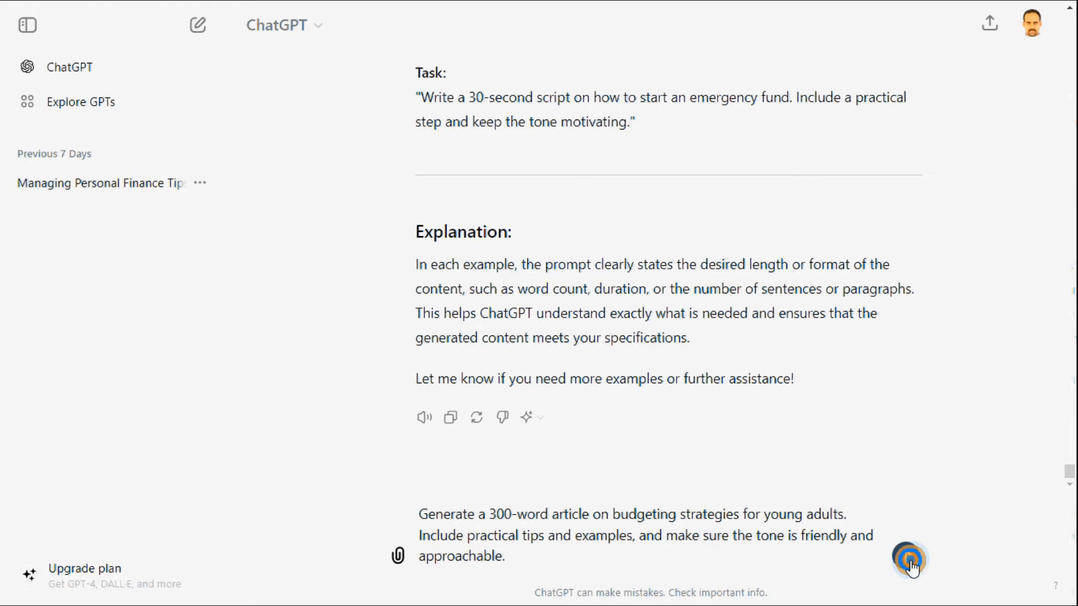
# - Send the 300-word budgeting strategies article request and review the article
pyautogui.click(908, 558)
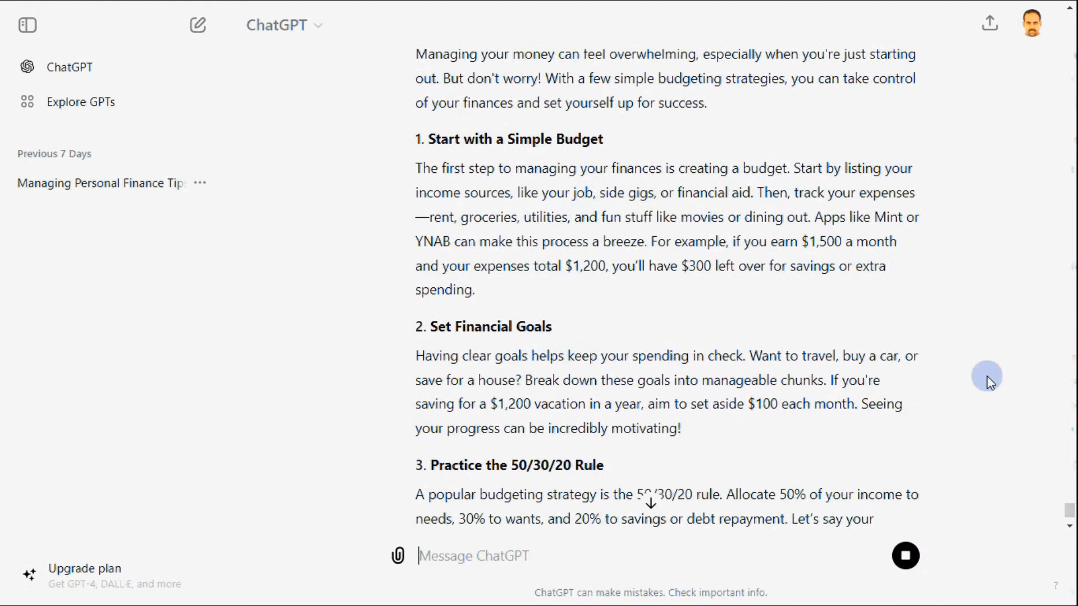
pyautogui.scroll(-3)
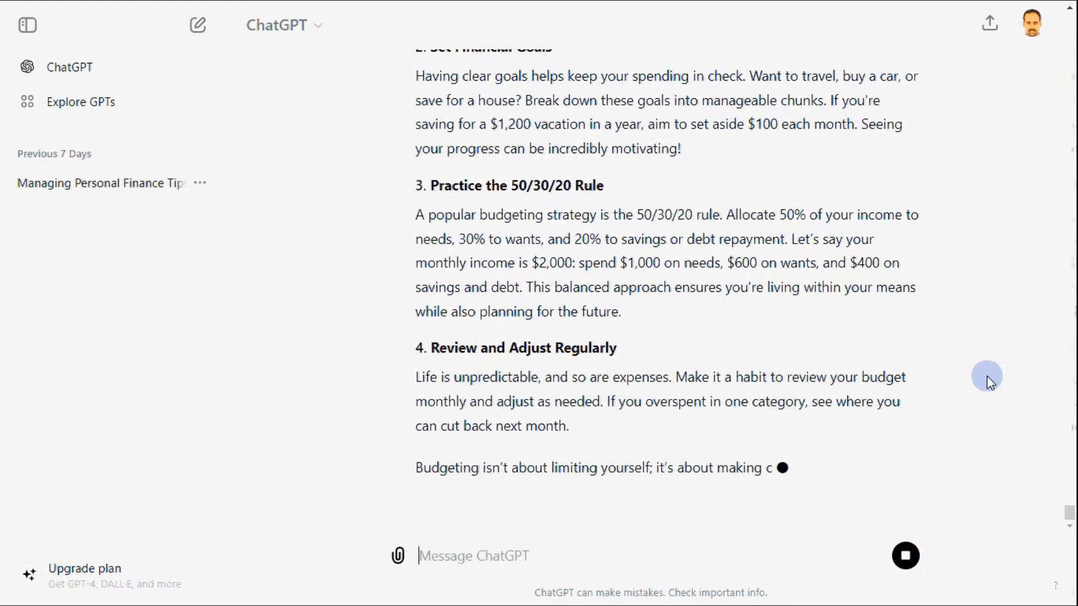
pyautogui.scroll(-3)
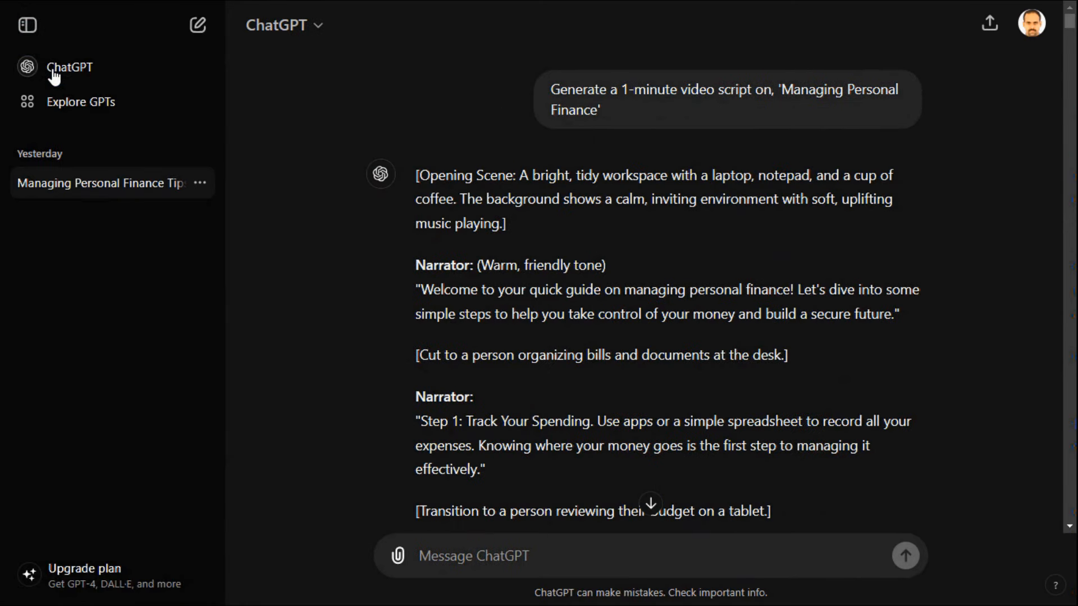
# - Rename the finance chat to 'Personal Finance_Tips'
pyautogui.click(200, 182)
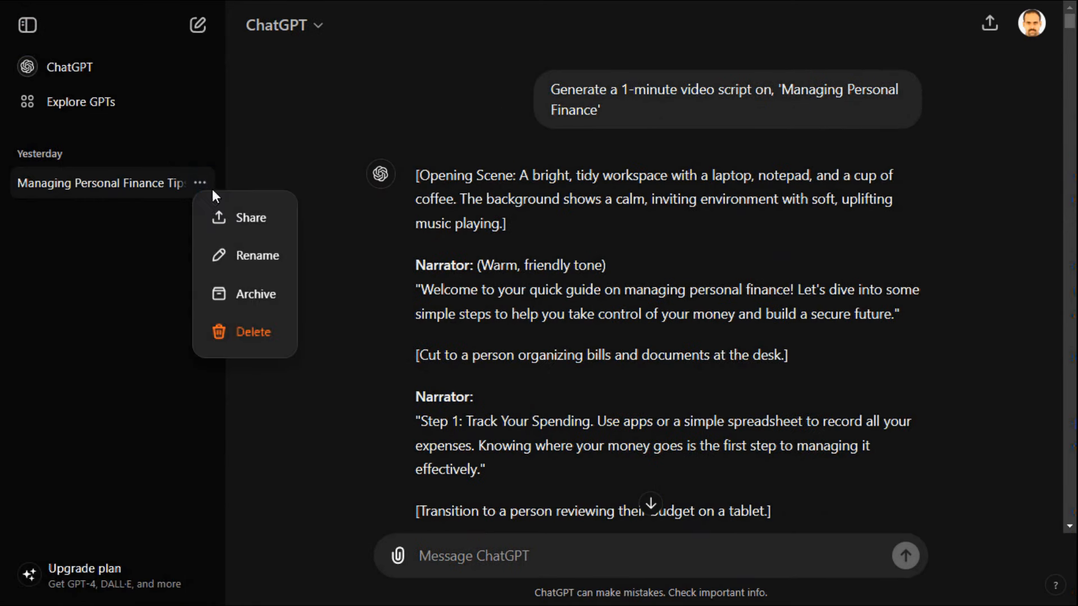
pyautogui.click(257, 255)
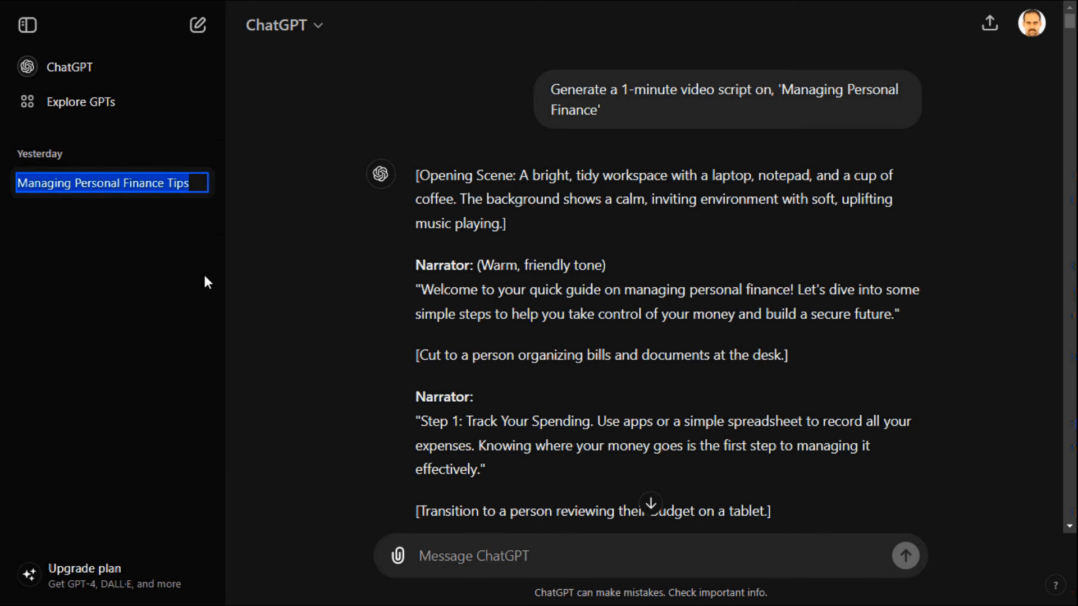
pyautogui.write('Personal Finance_Tips')
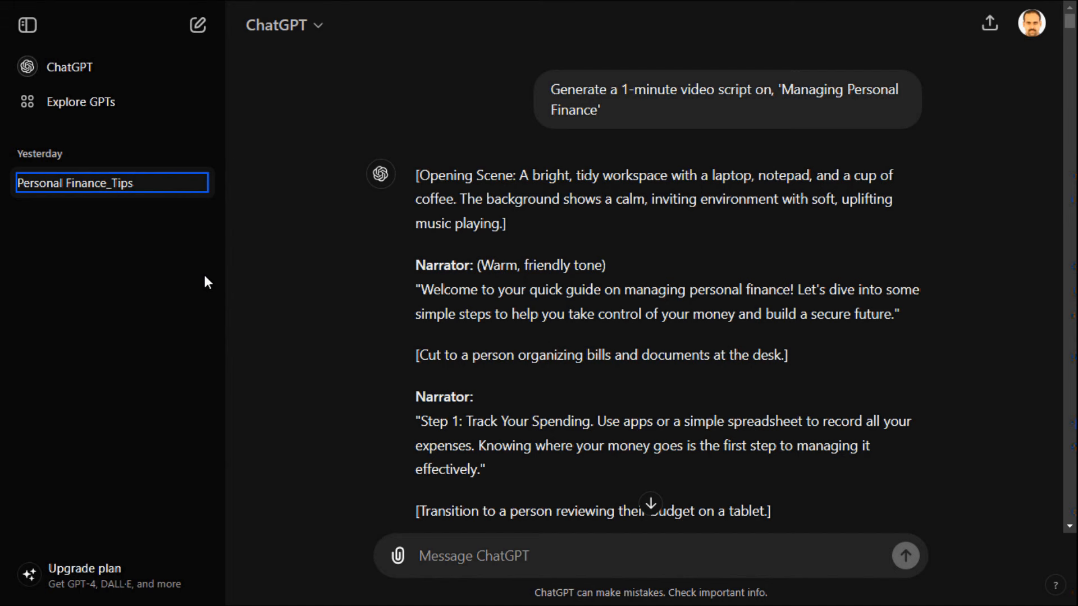
# - Share the Personal Finance_Tips chat publicly and copy its link
pyautogui.click(200, 183)
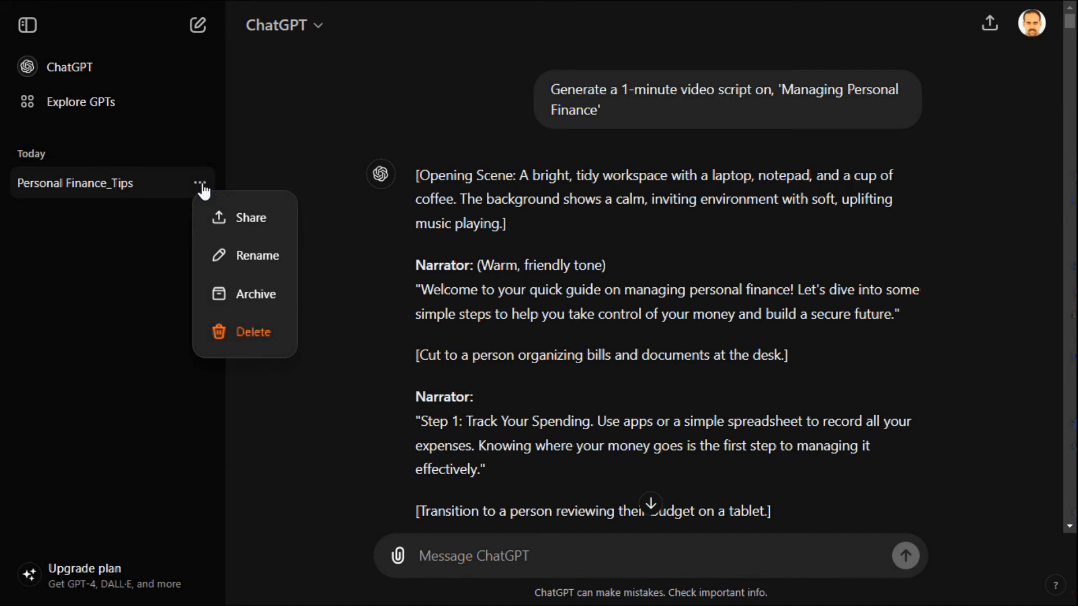
pyautogui.moveTo(240, 226)
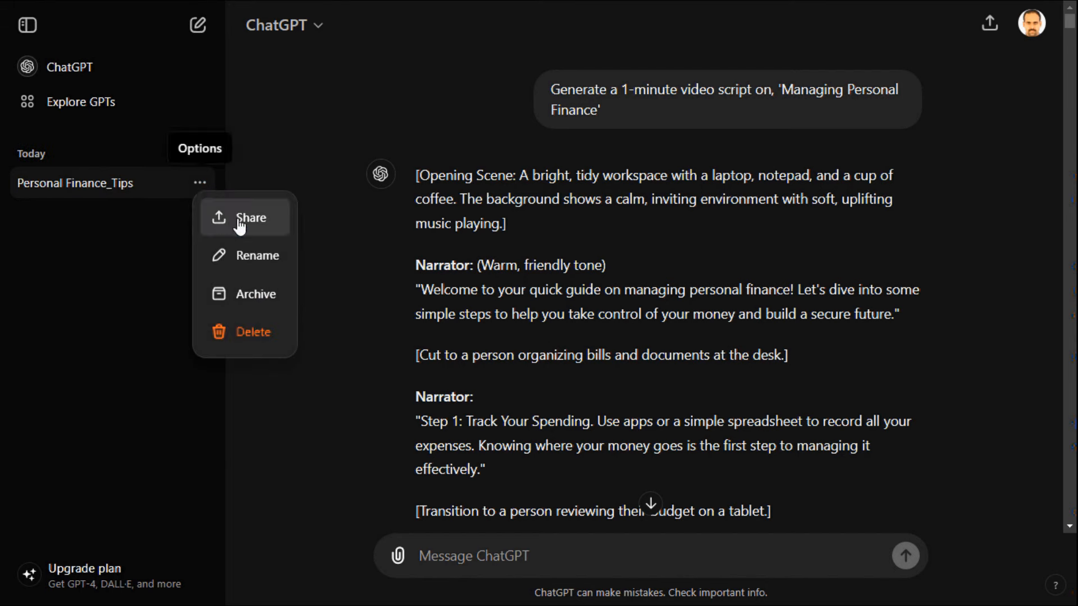
pyautogui.click(244, 217)
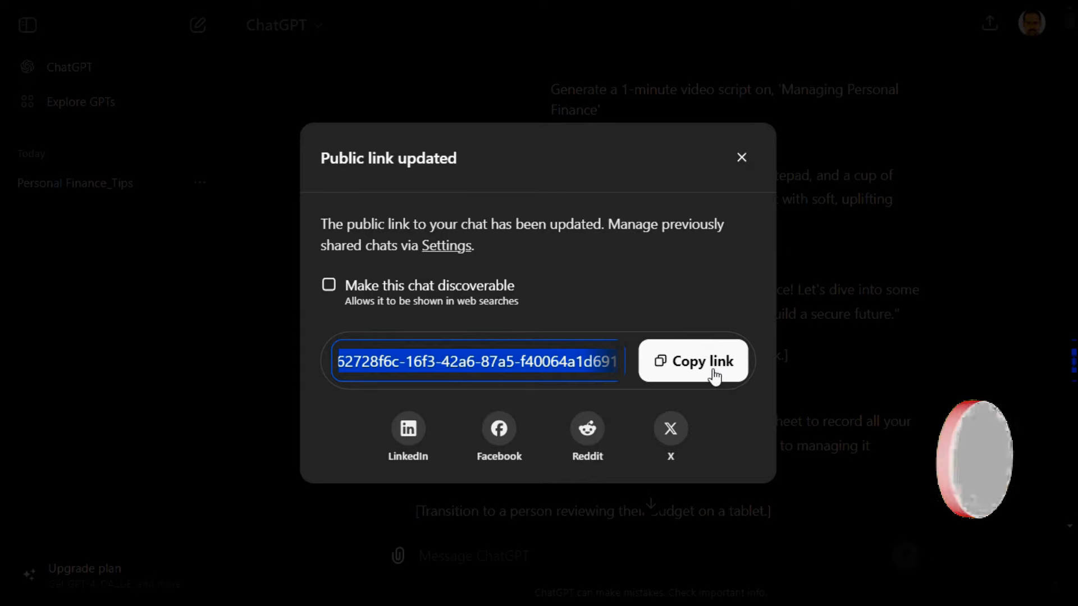
pyautogui.click(692, 361)
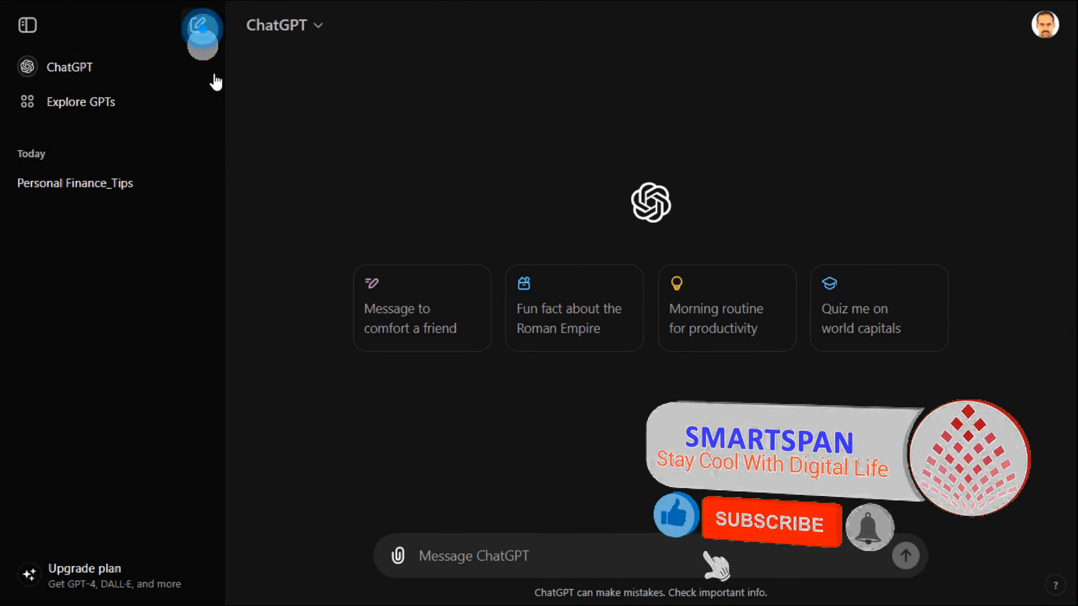
# - Send the logo image with 'Extract the text in the image', getting SMARTSPAN and its tagline, then start a new chat
pyautogui.click(394, 555)
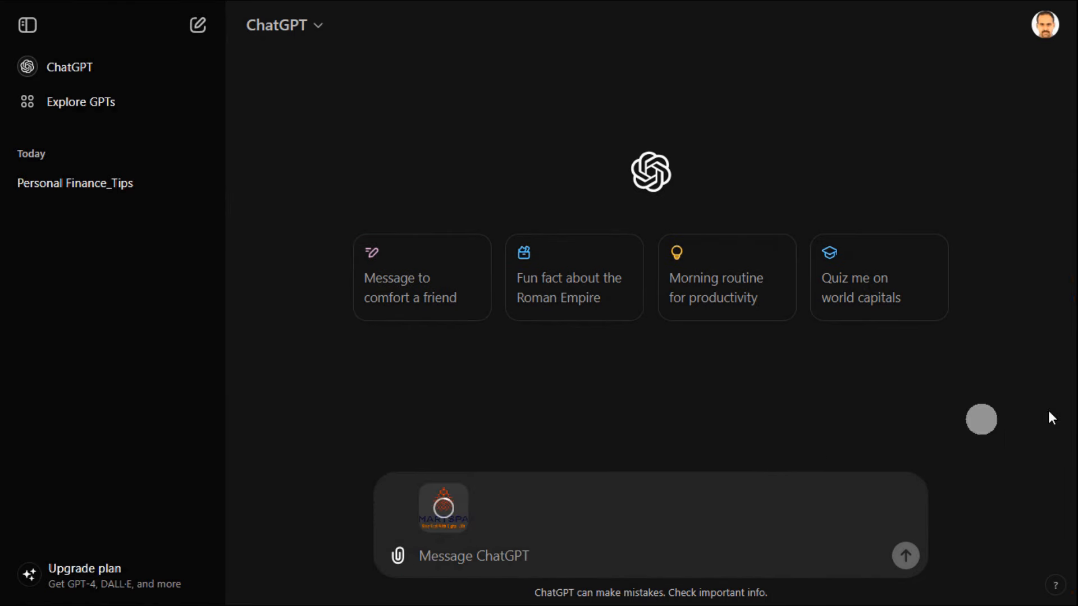
pyautogui.write('Extract the')
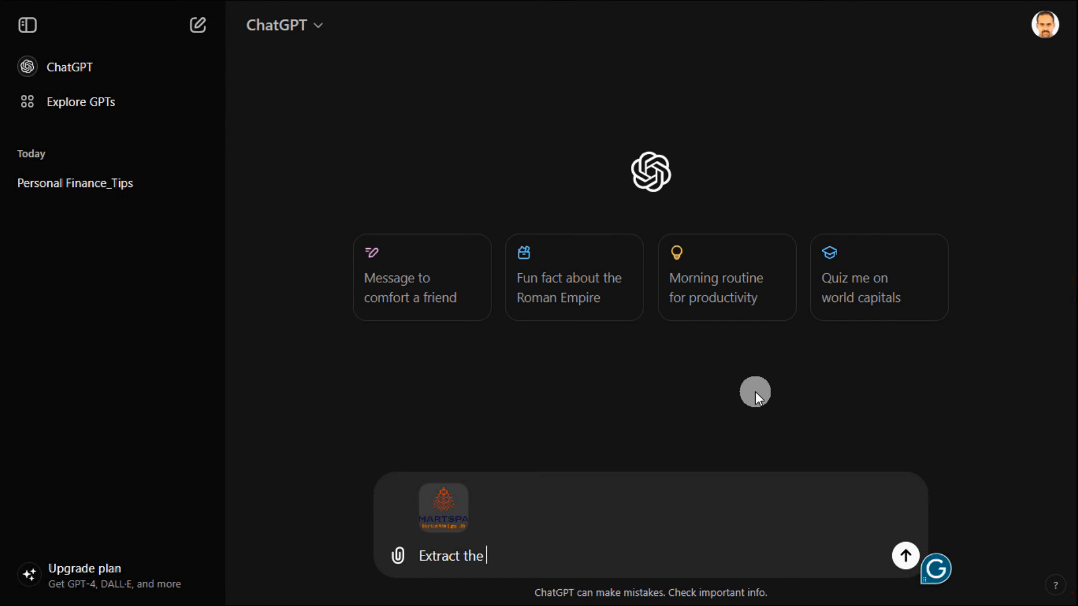
pyautogui.write('text in the image')
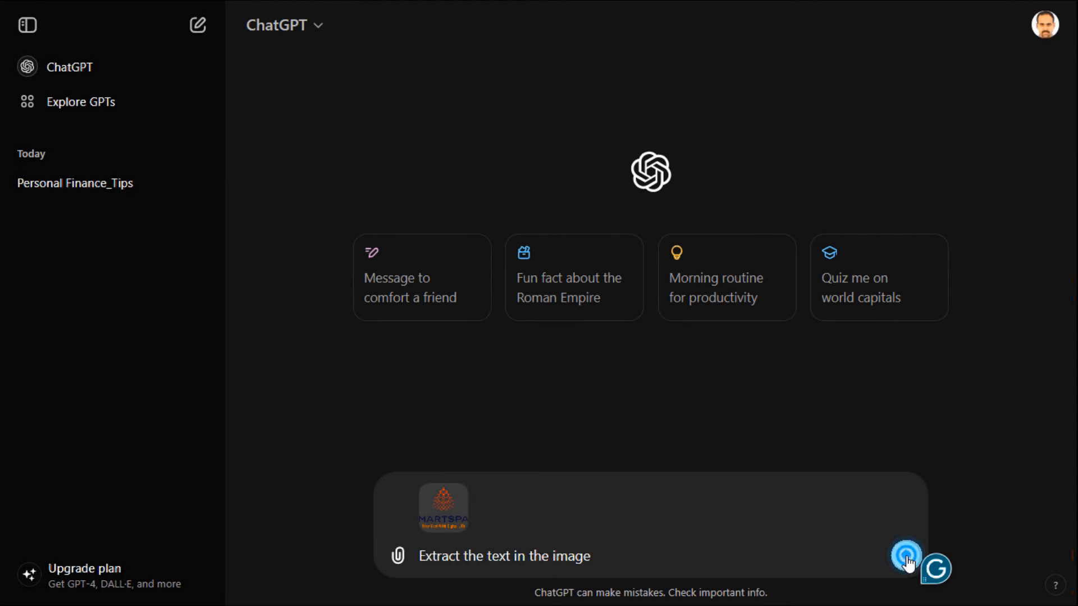
pyautogui.click(905, 556)
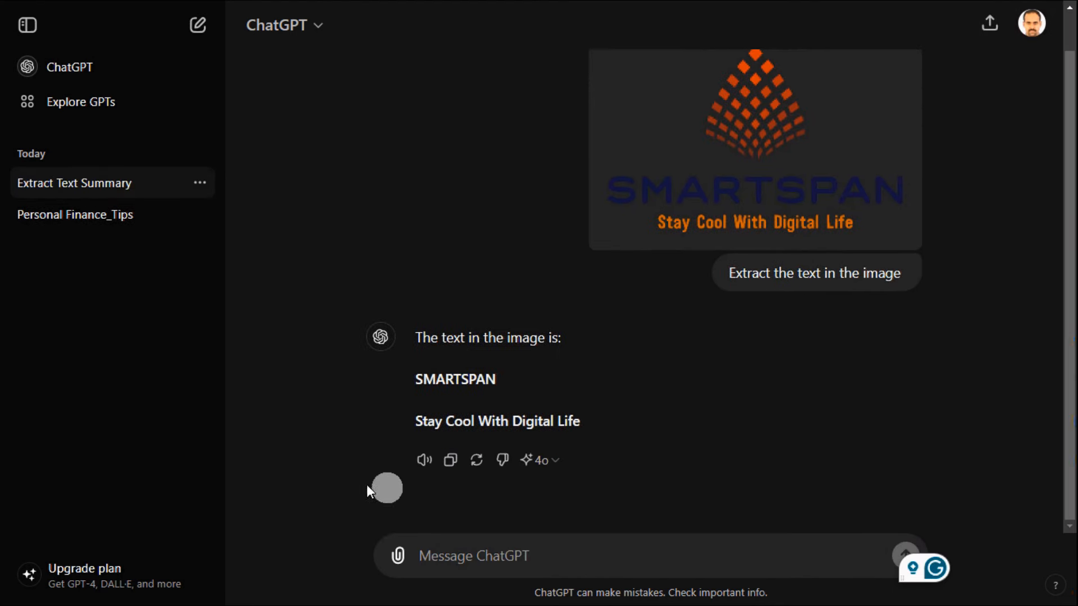
pyautogui.click(198, 26)
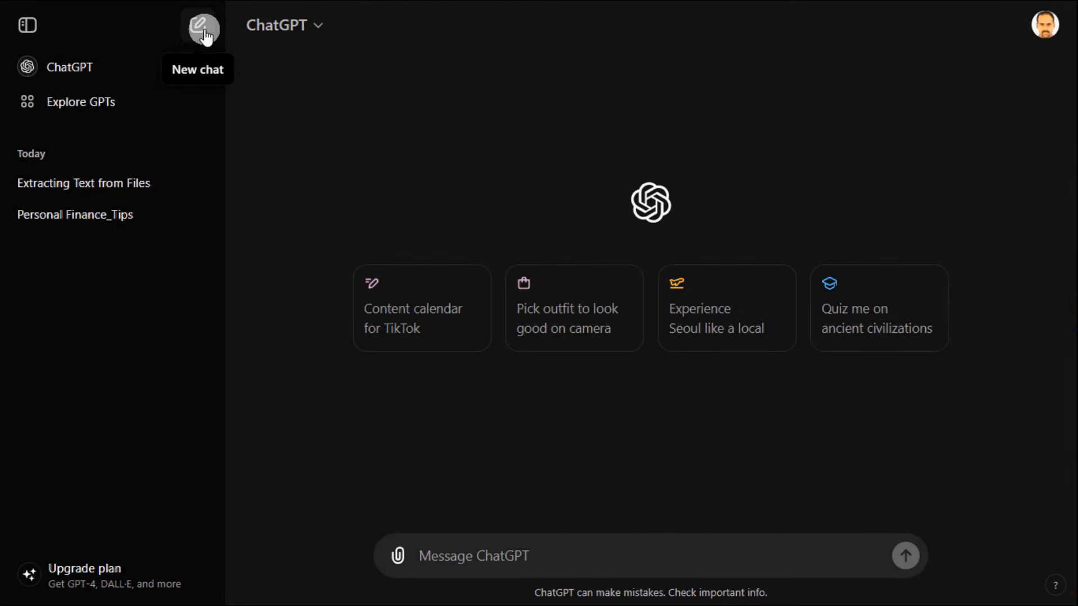
# - Send 'List down 10 use cases which I can use Chatgpt' and highlight a passage in the ten-item reply
pyautogui.write('List down 10 use cases which I can use Chatgpt')
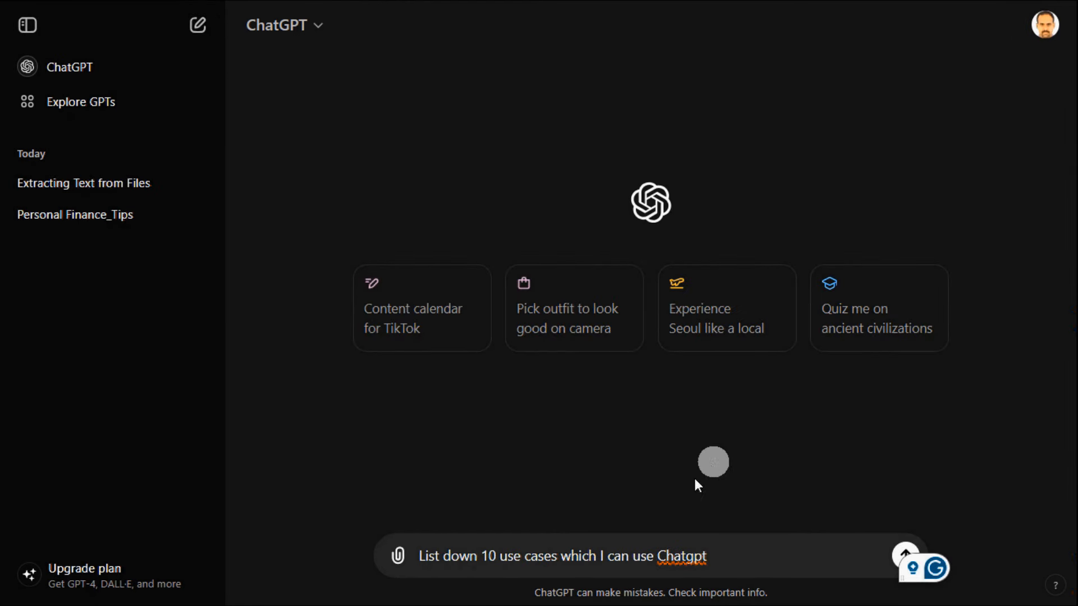
pyautogui.moveTo(962, 522)
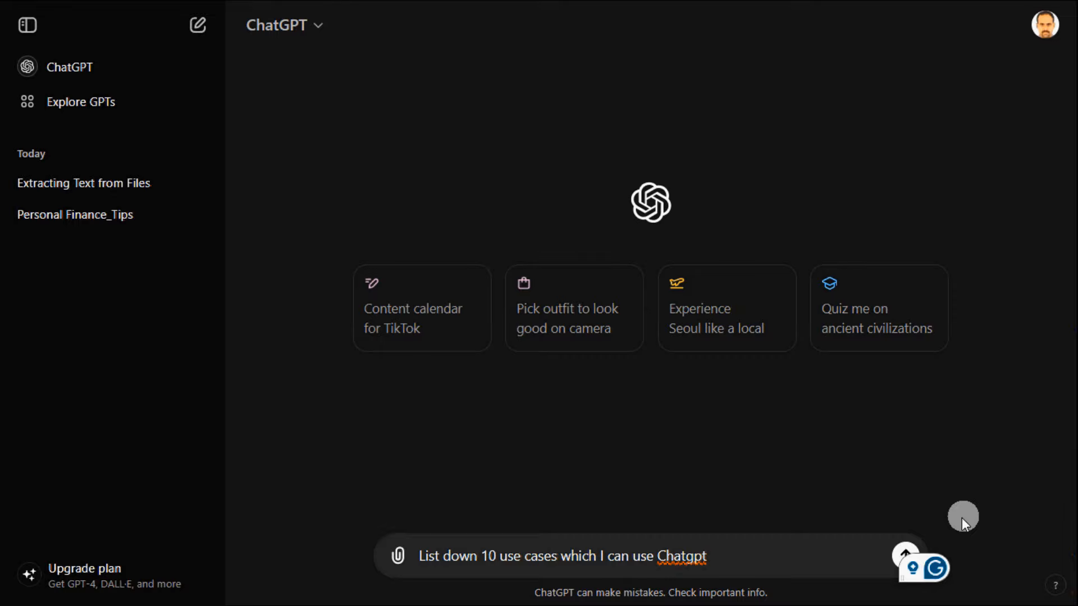
pyautogui.click(905, 554)
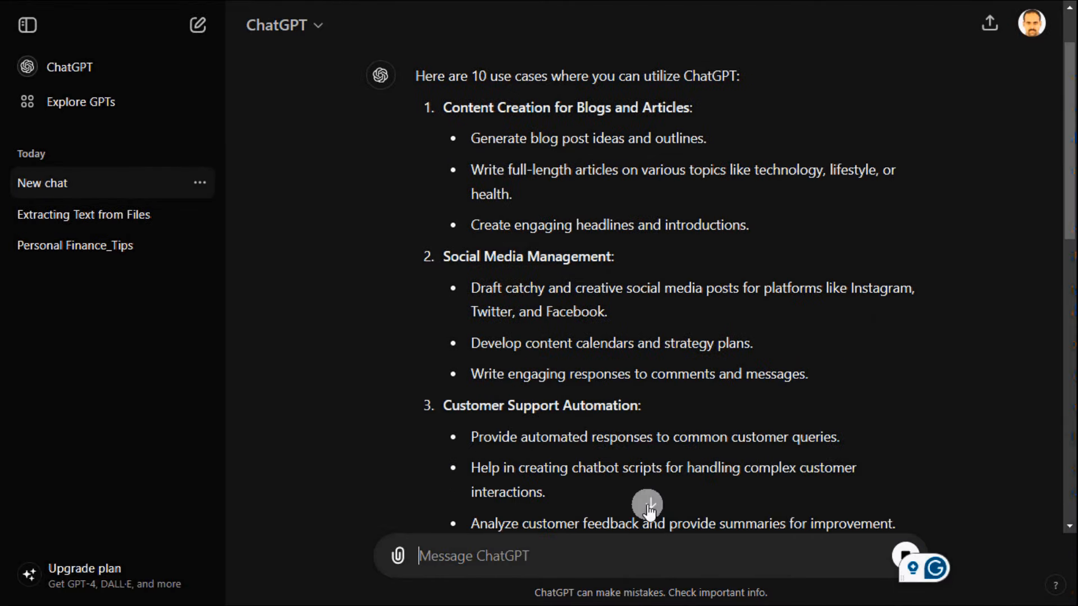
pyautogui.scroll(-3)
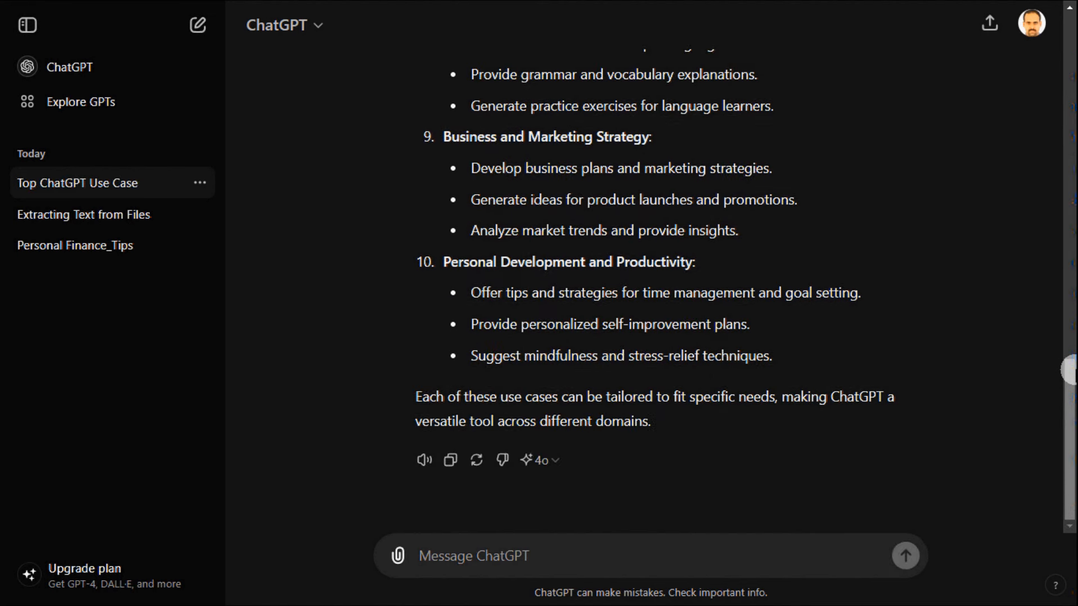
pyautogui.moveTo(418, 396); pyautogui.dragTo(632, 421)
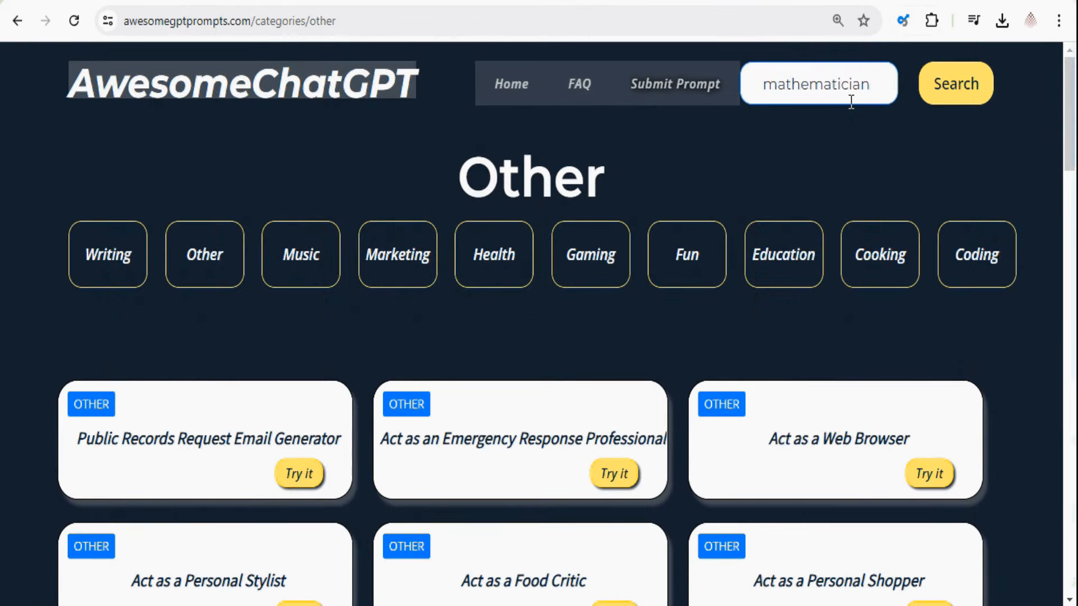
# - Search 'mathematician', open Act as a Mathematician and copy its prompt into ChatGPT
pyautogui.click(954, 83)
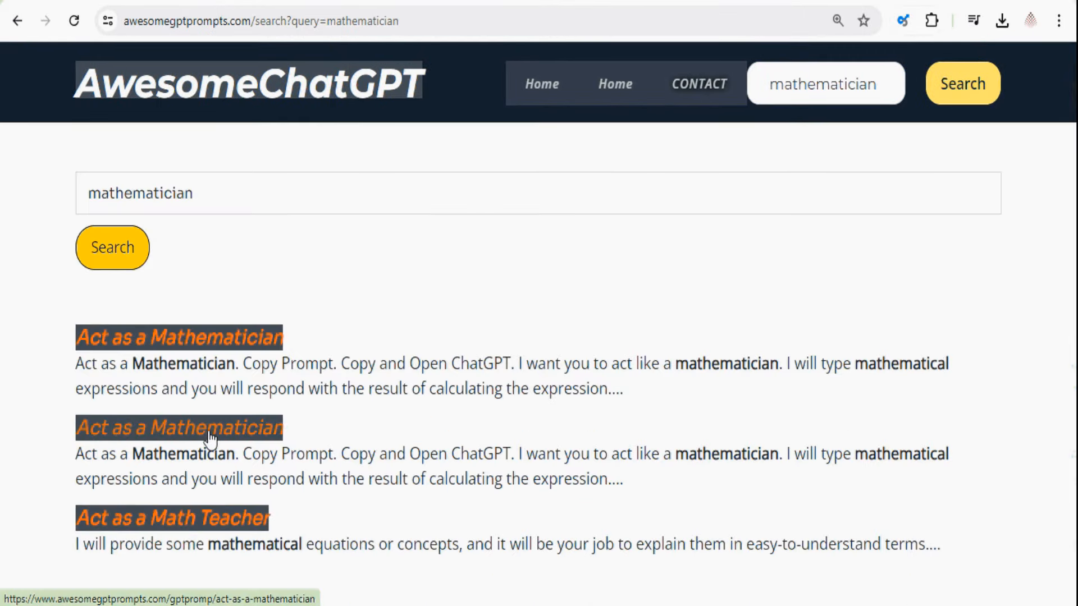
pyautogui.click(179, 428)
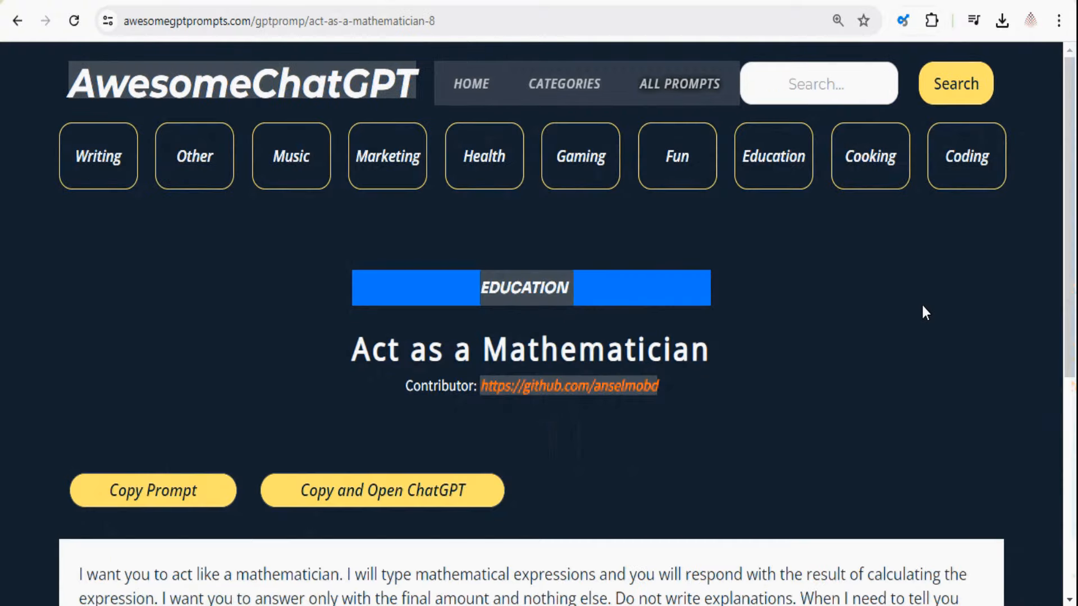
pyautogui.scroll(-3)
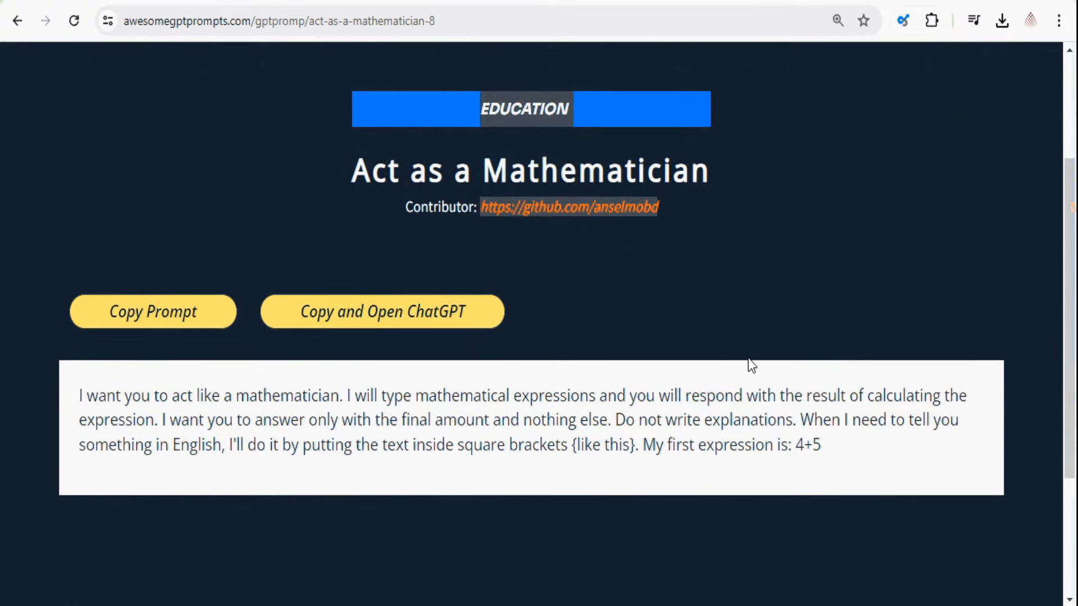
pyautogui.click(381, 311)
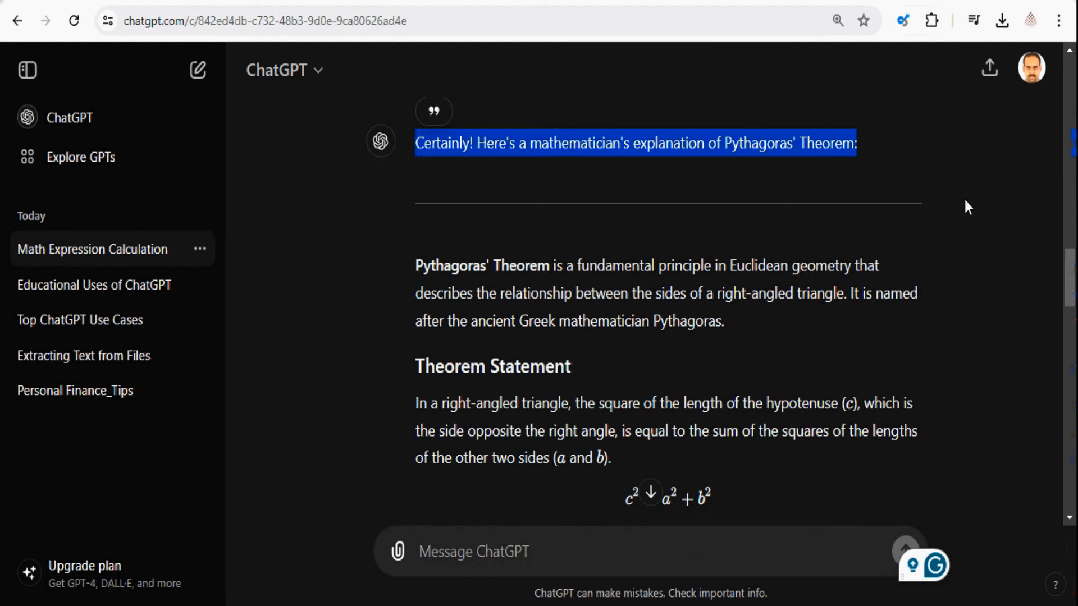
# - Scroll to the end of the Custom ChatGPT Use Cases reply and reach the account options
pyautogui.scroll(-3)
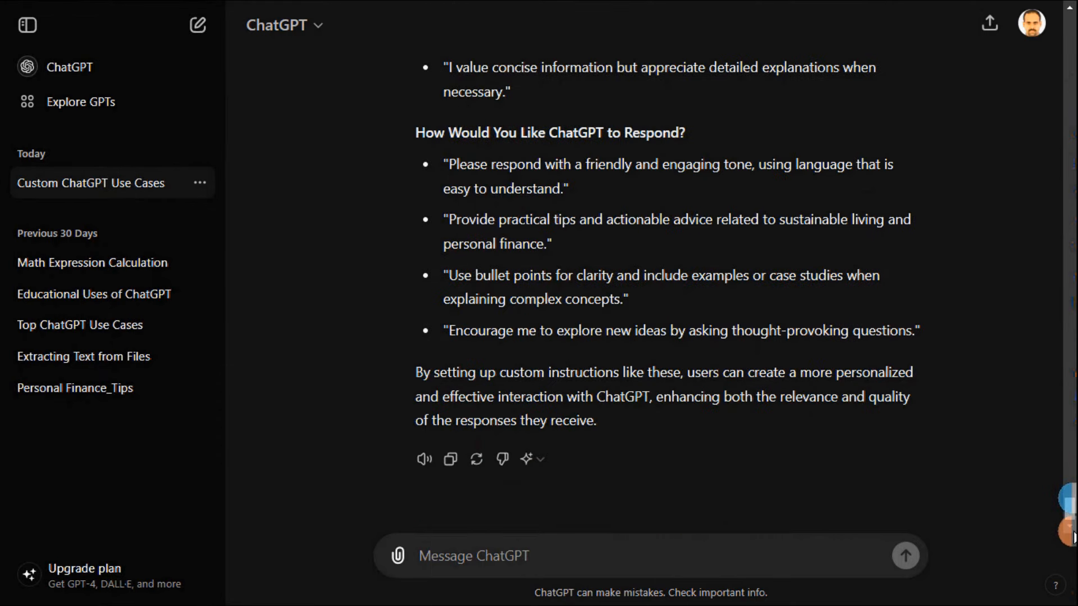
pyautogui.click(1029, 22)
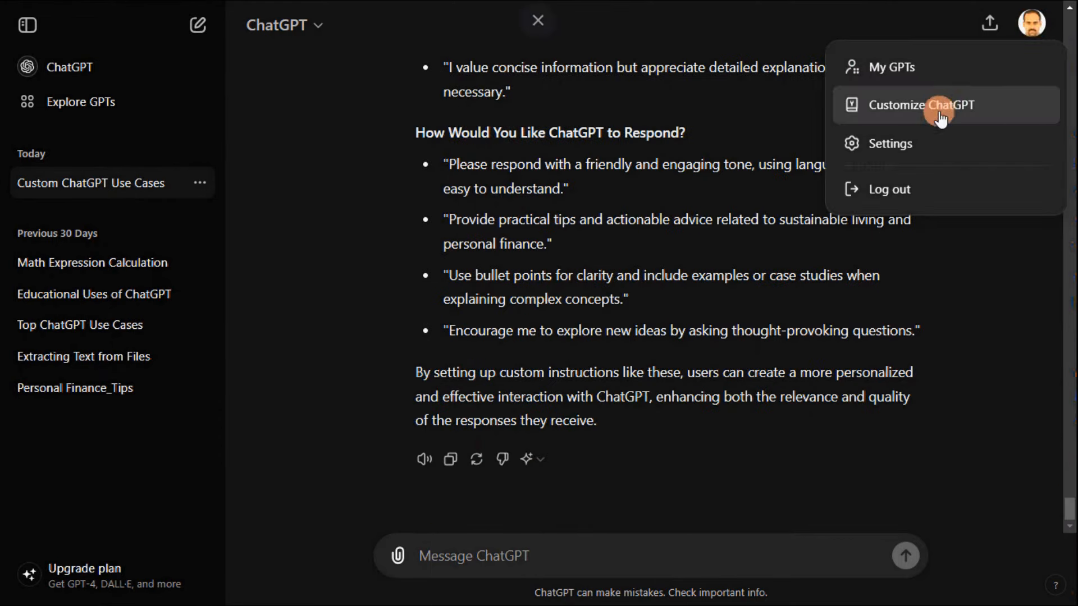
# - Save custom instructions: improving financial literacy with budgeting tips, replies as clear bullet points
pyautogui.click(924, 104)
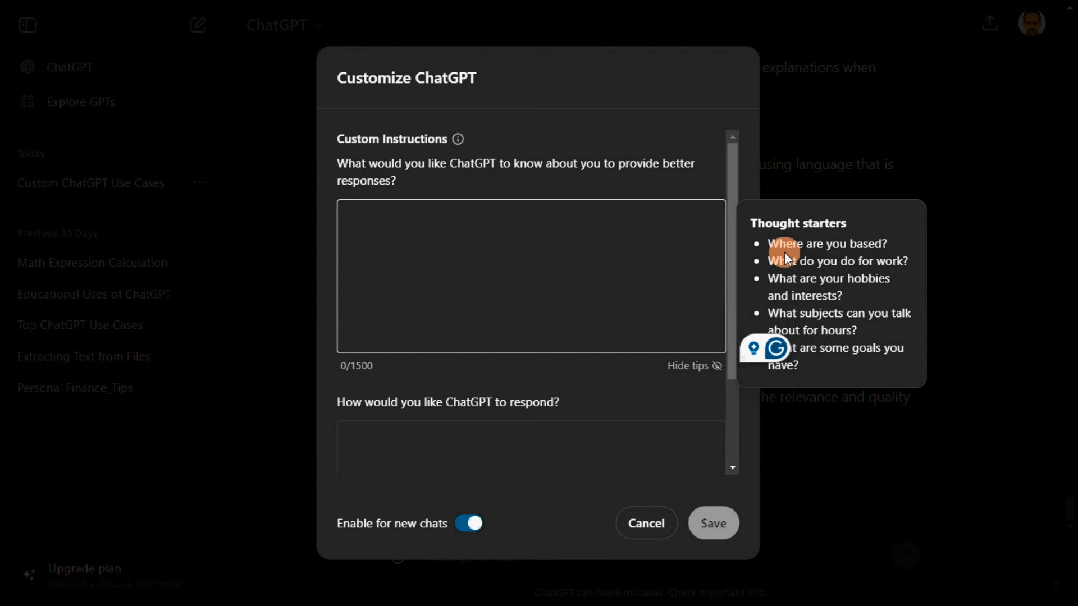
pyautogui.moveTo(447, 234)
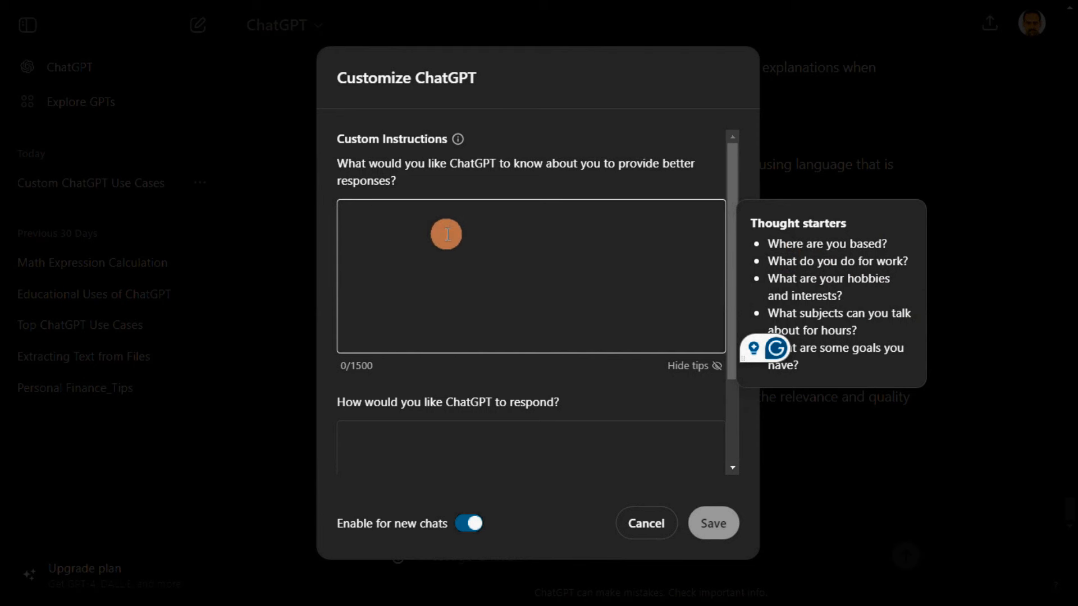
pyautogui.write("I'm working on improving my financial literacy, so tips on budgeting and investing are appreciated.")
pyautogui.click(531, 447)
pyautogui.write('Keep responses concise and direct, focusing on the key points without unnecessary detail.')
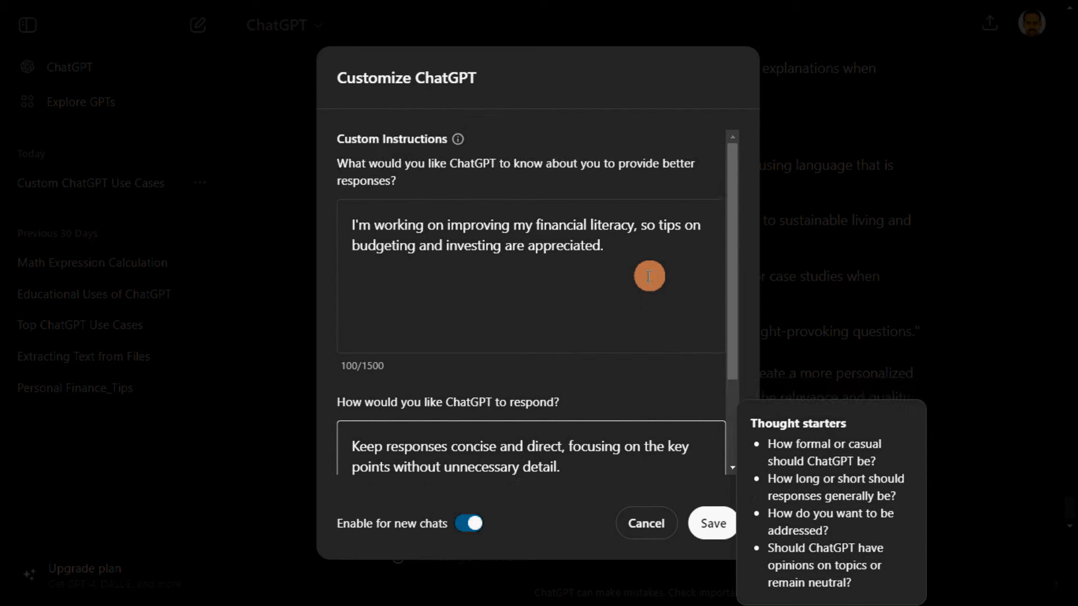
pyautogui.write('Use bullet points to present information clearly and make it easy to scan and comprehend.')
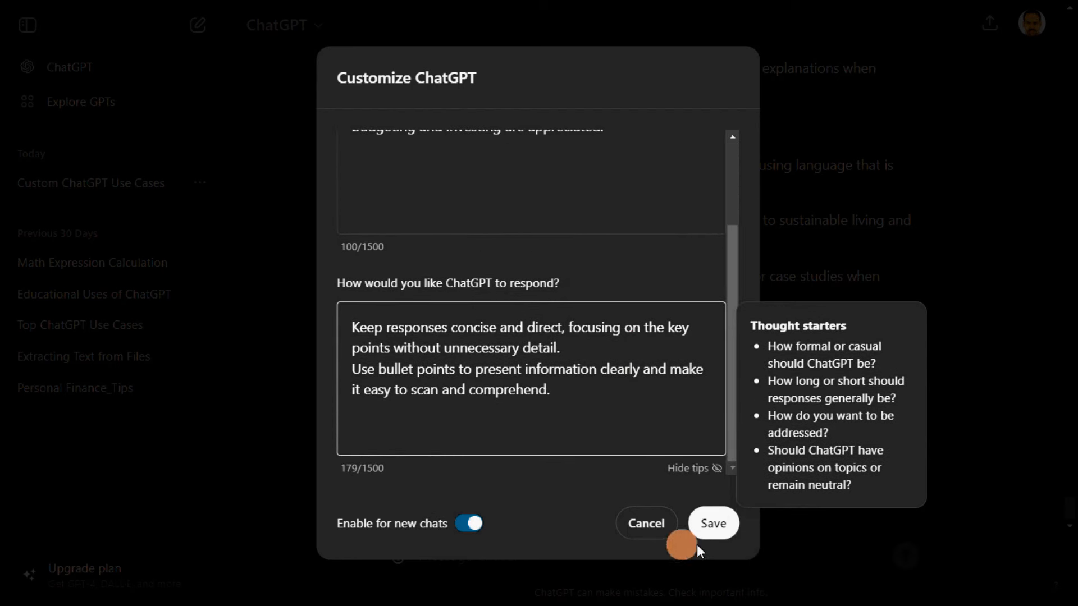
pyautogui.click(713, 524)
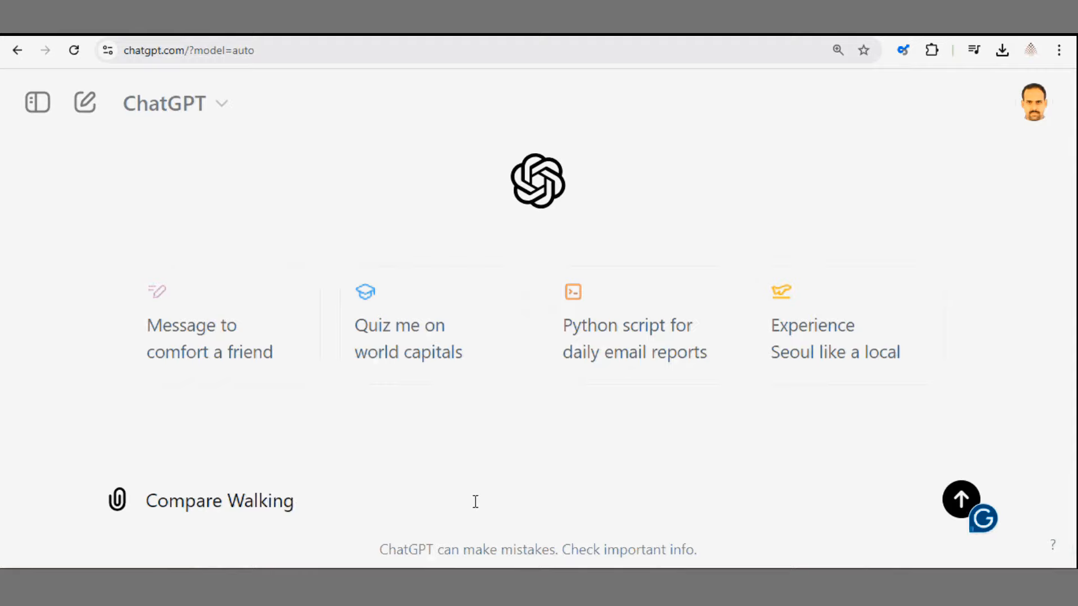
# - Ask the Walking vs Cycling comparison and regenerate the answer, reviewing the new response
pyautogui.write('vs Cycling , which is')
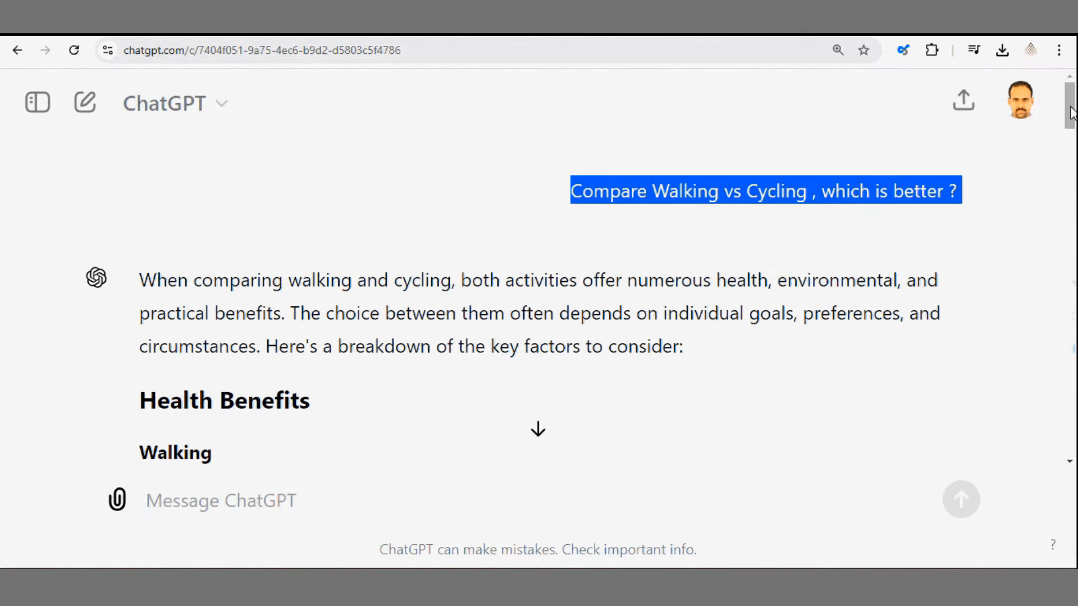
pyautogui.moveTo(515, 182)
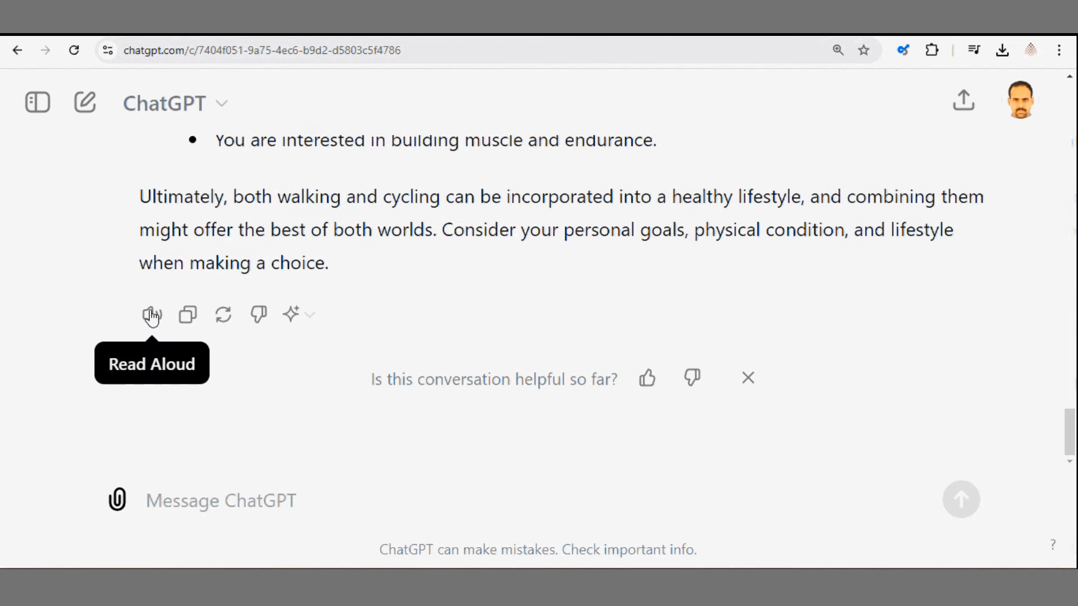
pyautogui.moveTo(222, 317)
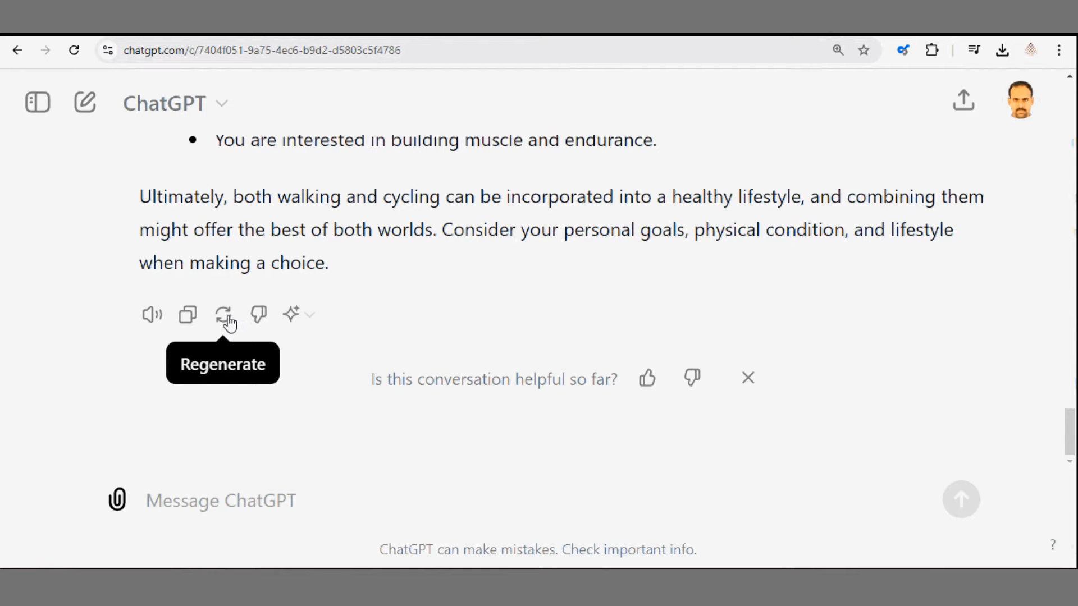
pyautogui.click(221, 315)
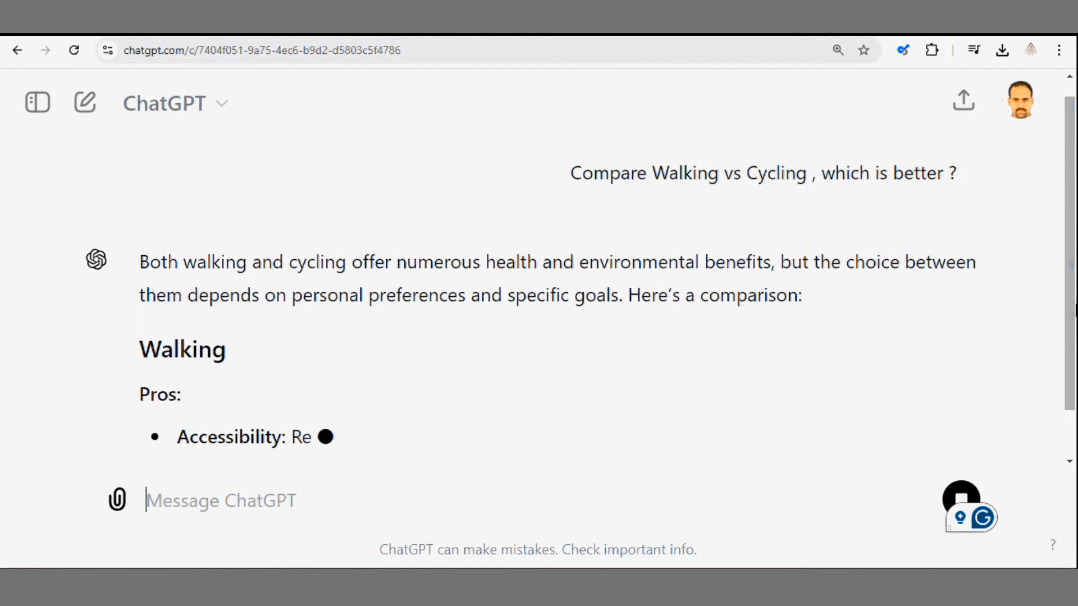
pyautogui.scroll(-3)
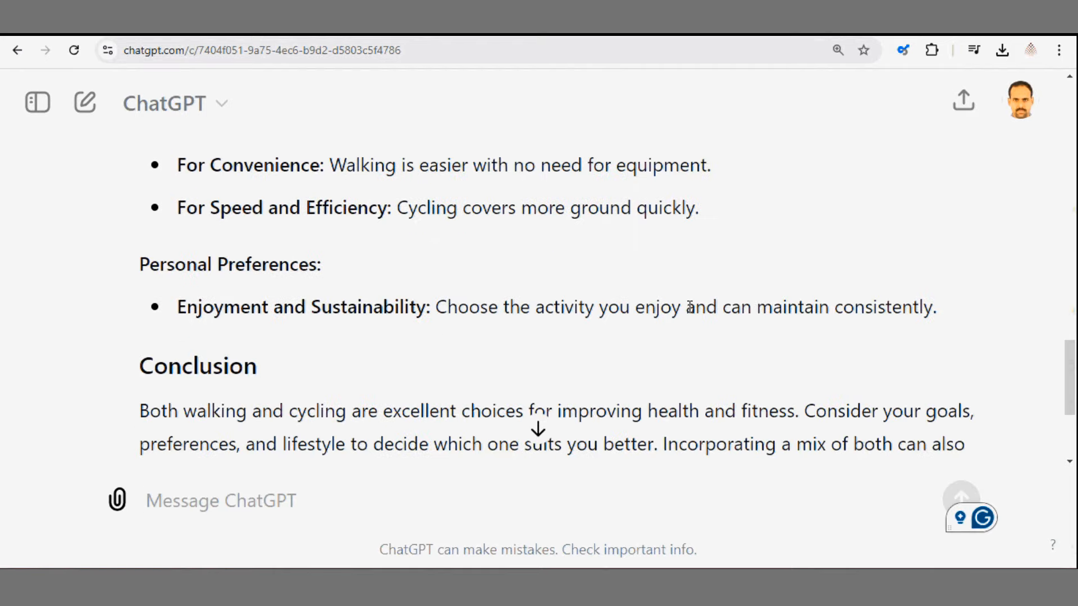
pyautogui.scroll(-3)
pyautogui.write("Who is the author of book, '")
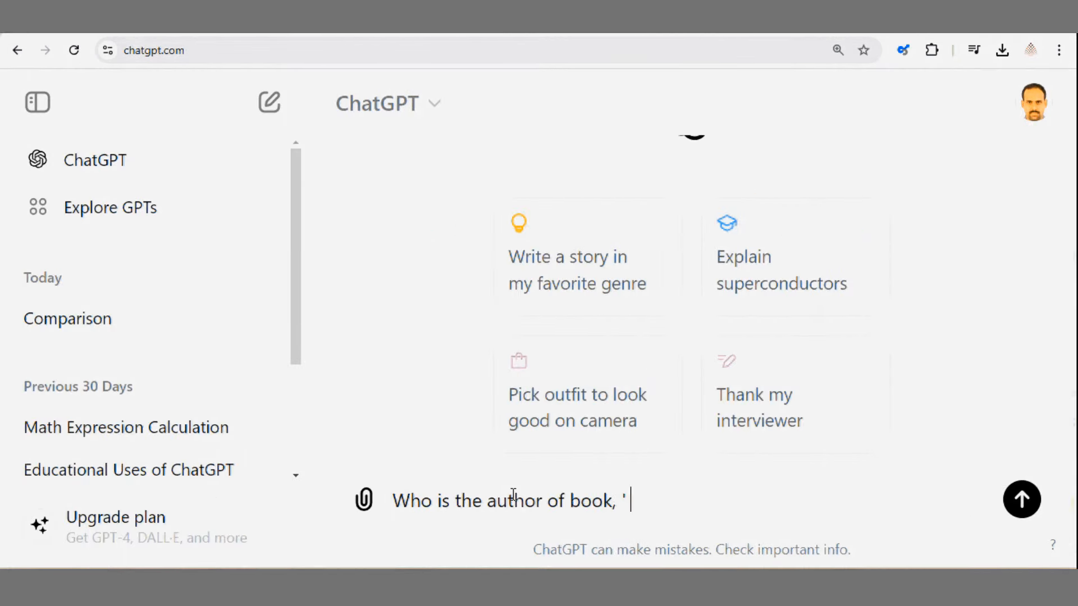
# - Ask who wrote 'The 7 habits of highly...' and request a SMARTSPAN theme song with tagline 'Unlock Your Digital'
pyautogui.write('The 7 habits of highly')
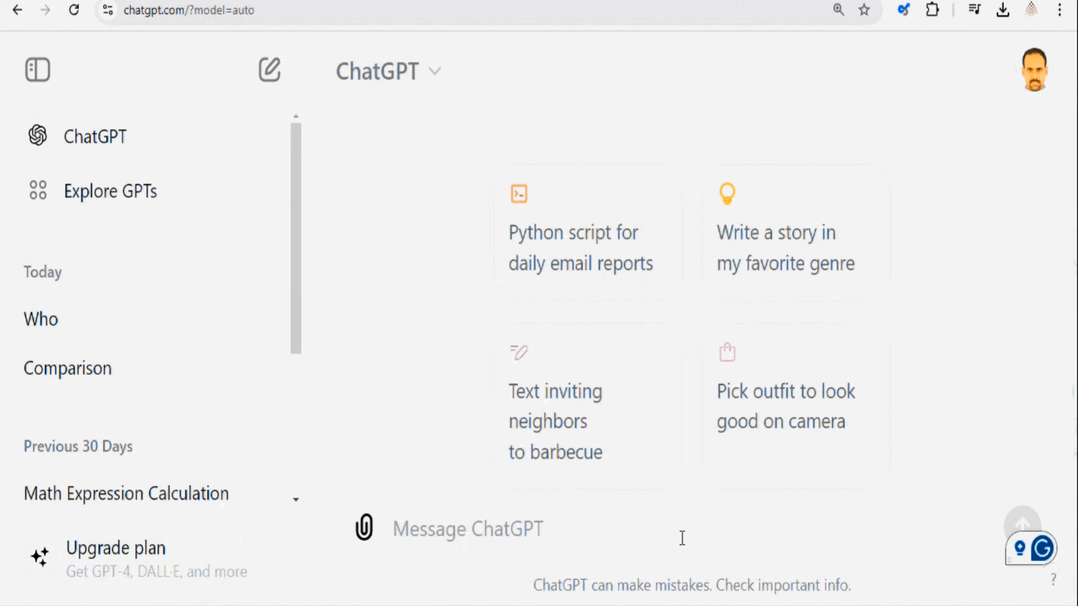
pyautogui.write("Write a song for my you tube channel 'SMARTSPAN' with tagline as 'Unlock Your Digital Potential with SMARTSPAN'")
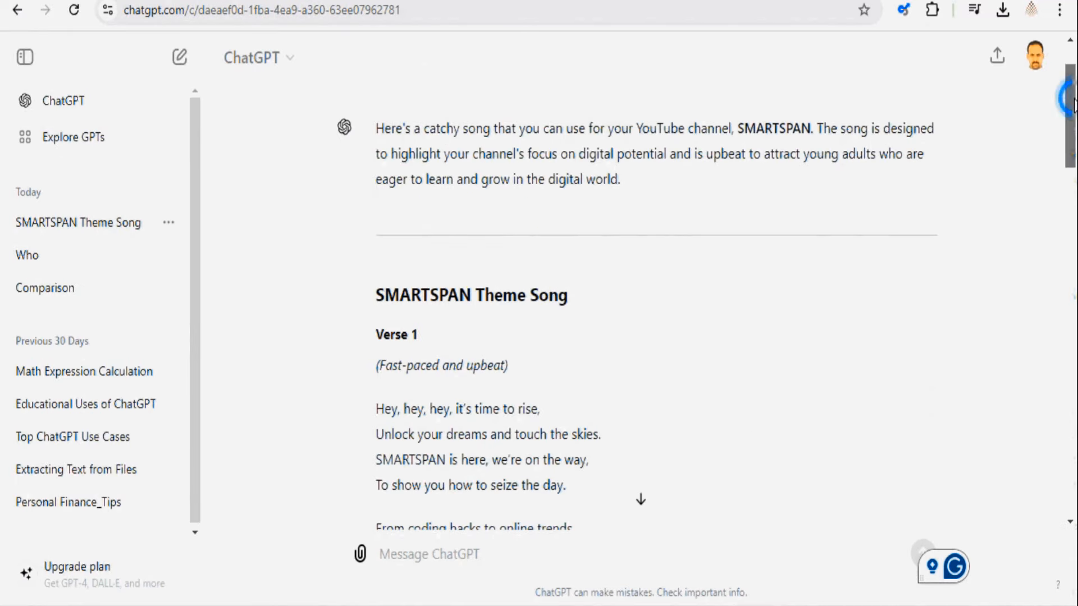
pyautogui.scroll(-3)
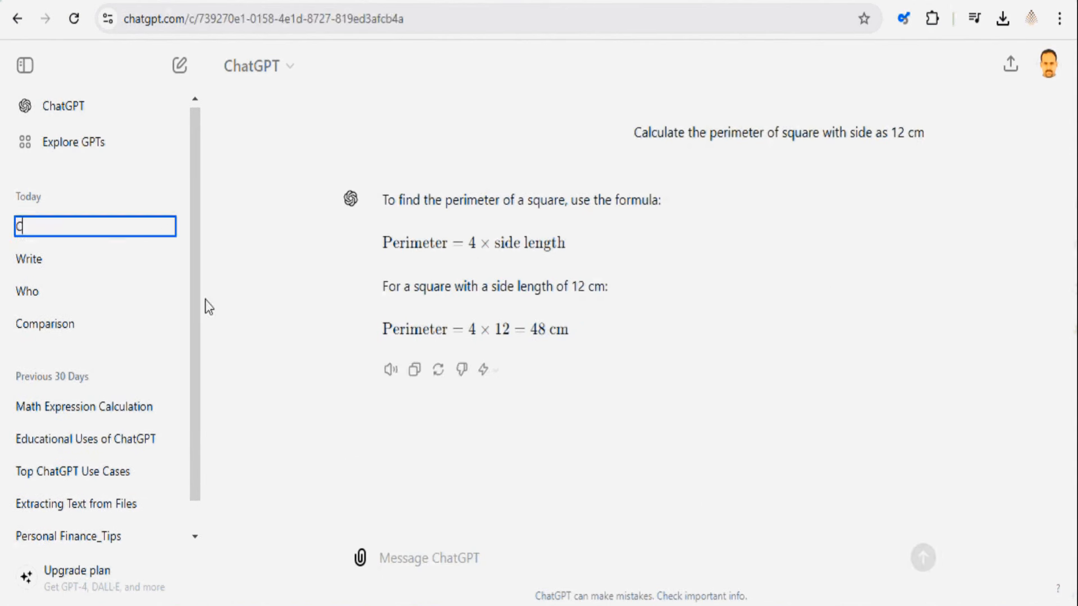
# - Name the perimeter chat Calculation, send the English-to-German request and title it Translation
pyautogui.write('Calculation')
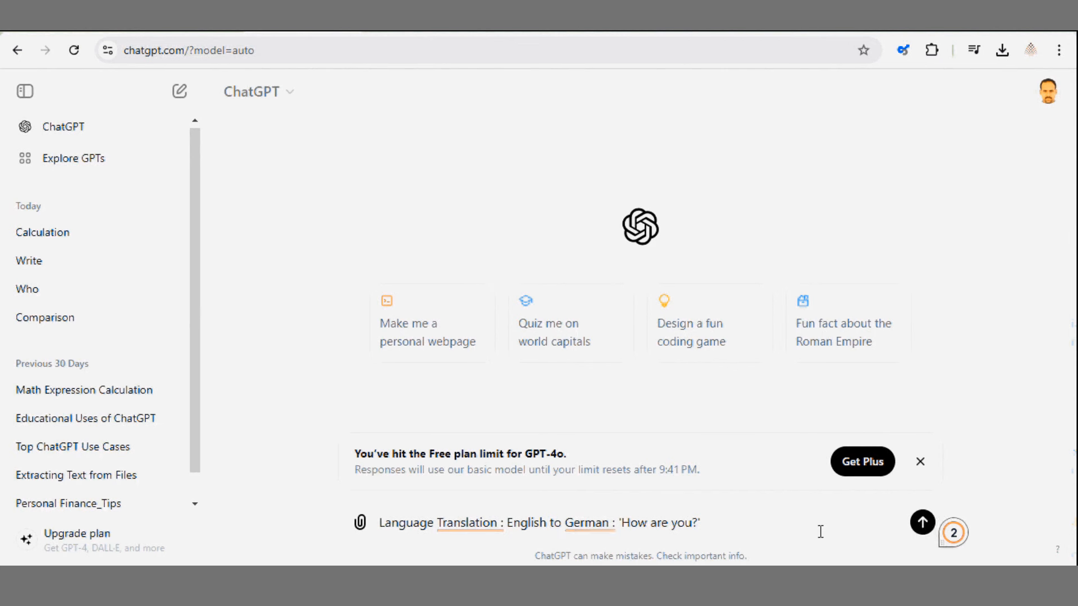
pyautogui.click(922, 522)
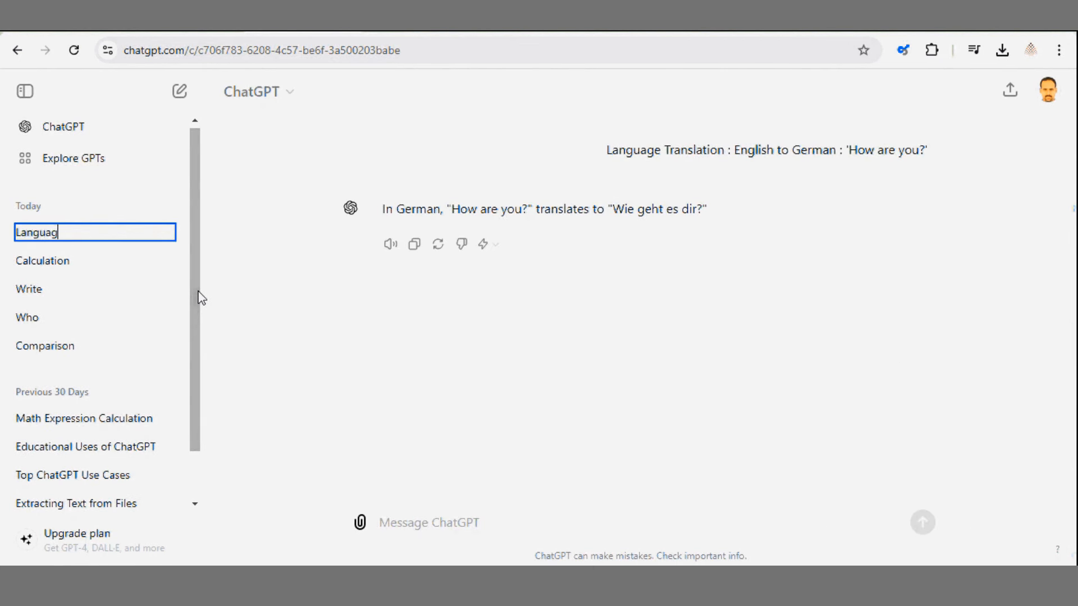
pyautogui.write('e Translation')
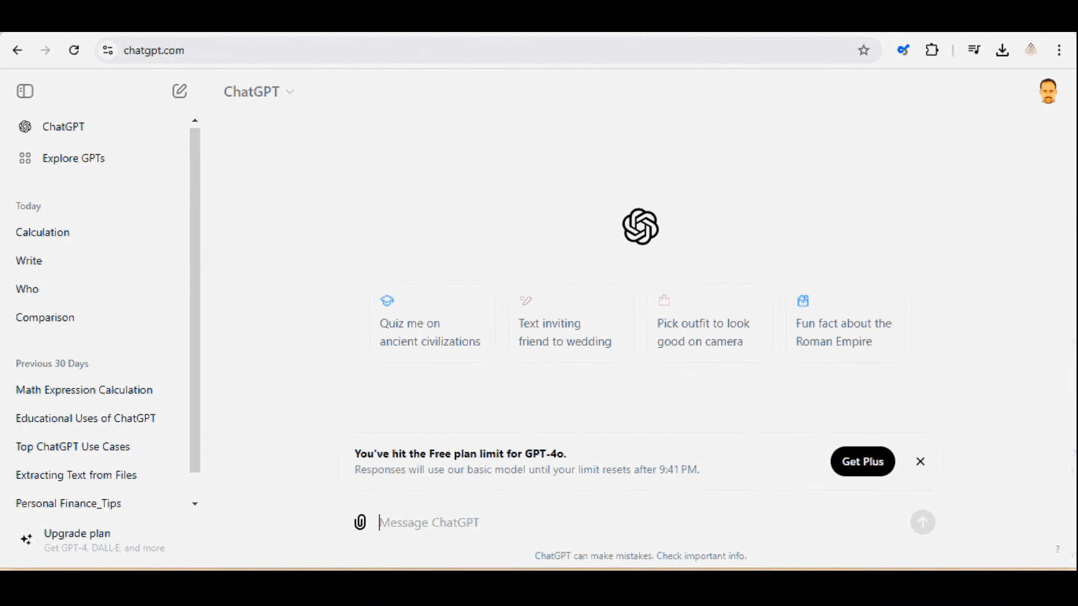
# - Ask 'Programming language C++ : How to use loop with an example' and review the loop examples
pyautogui.write('Programming language C++ : How to use loop with an example')
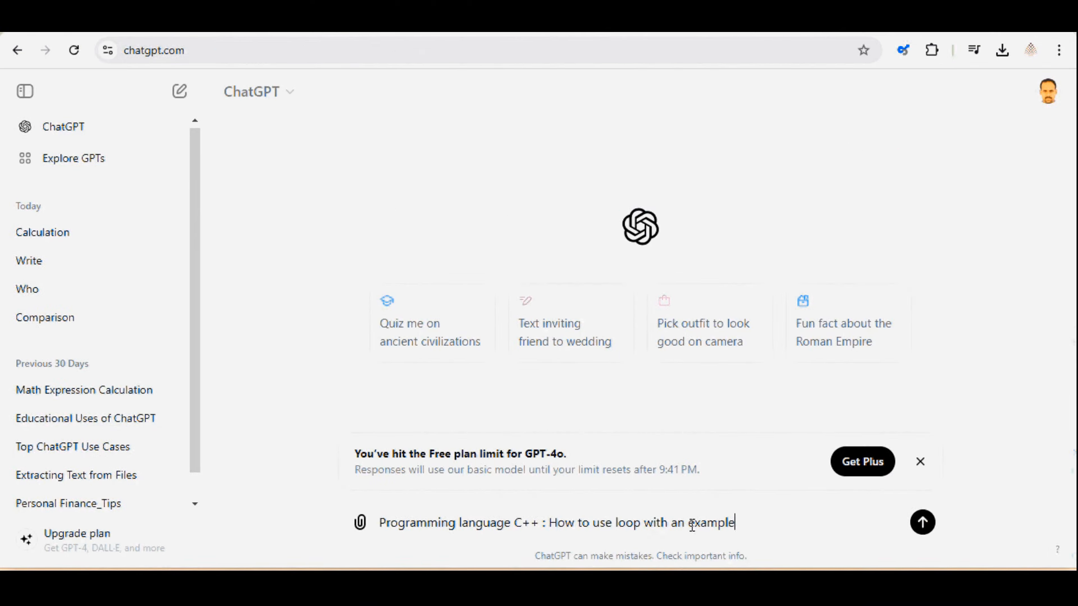
pyautogui.click(923, 522)
pyautogui.write('Coding')
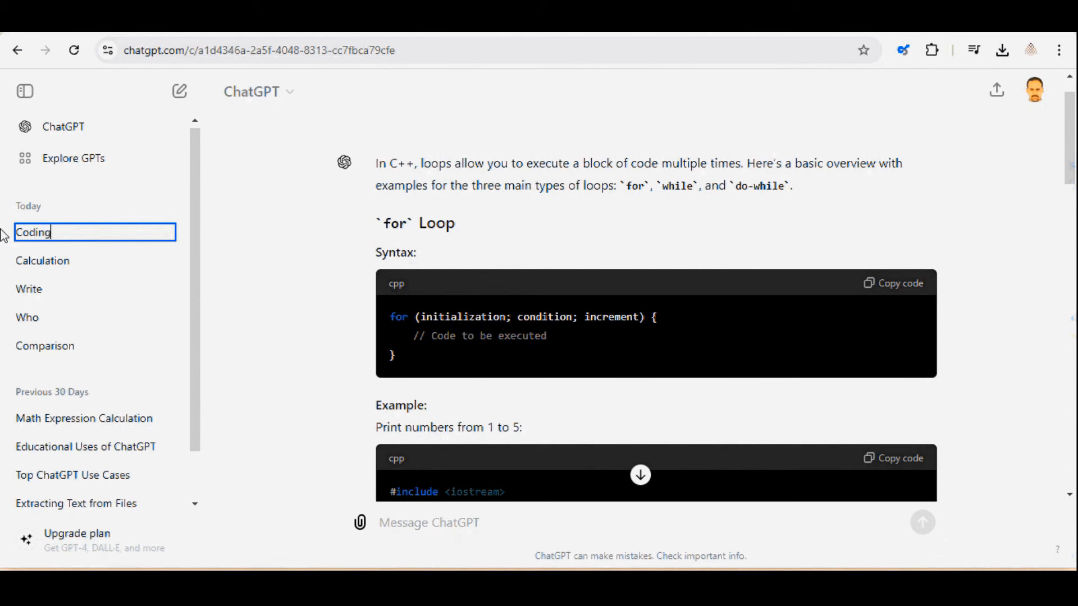
pyautogui.scroll(-3)
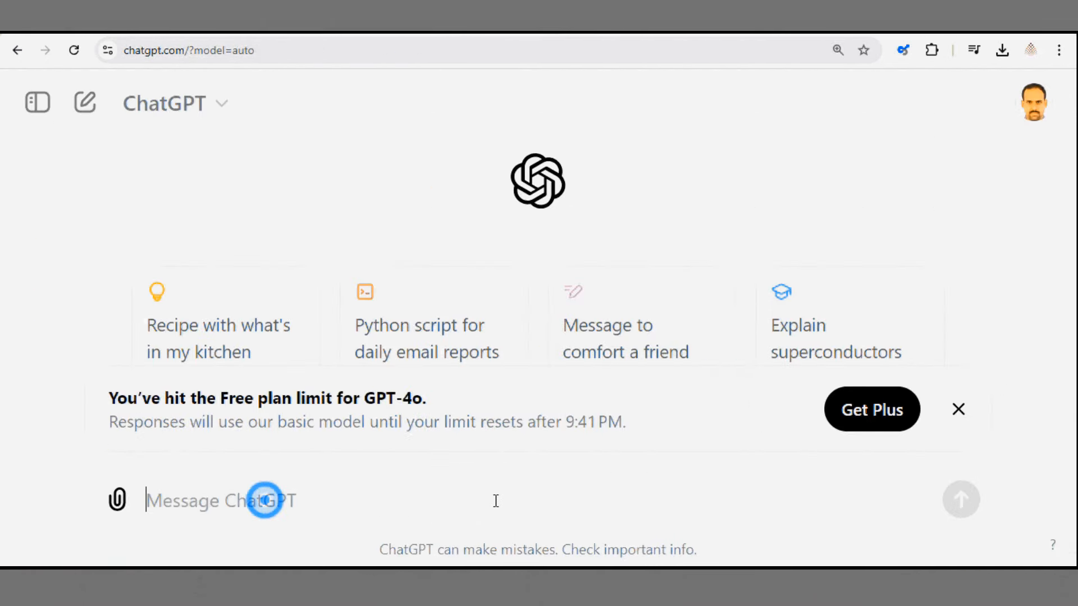
# - Ask for a good book on Yoga, name the chat Suggestion, and go to Upgrade plan
pyautogui.write('suggest a good book to know details on Yoga')
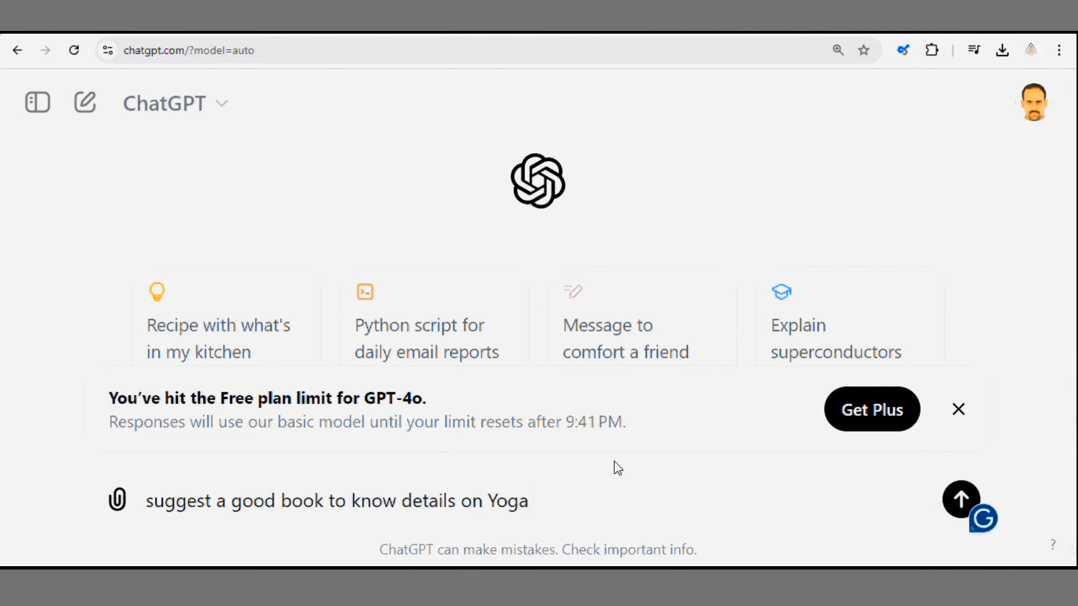
pyautogui.click(960, 499)
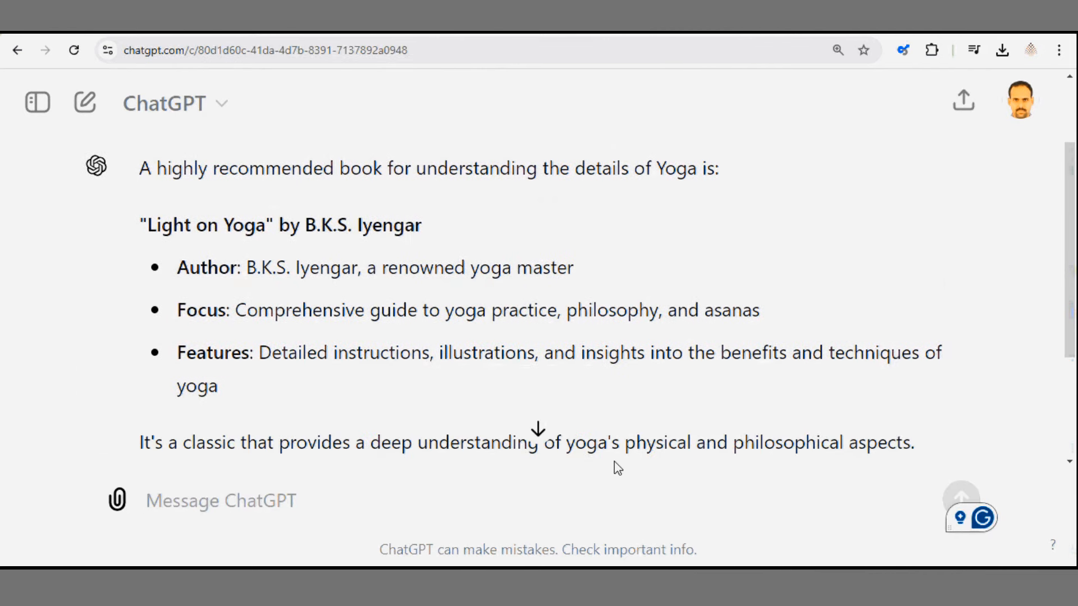
pyautogui.click(220, 500)
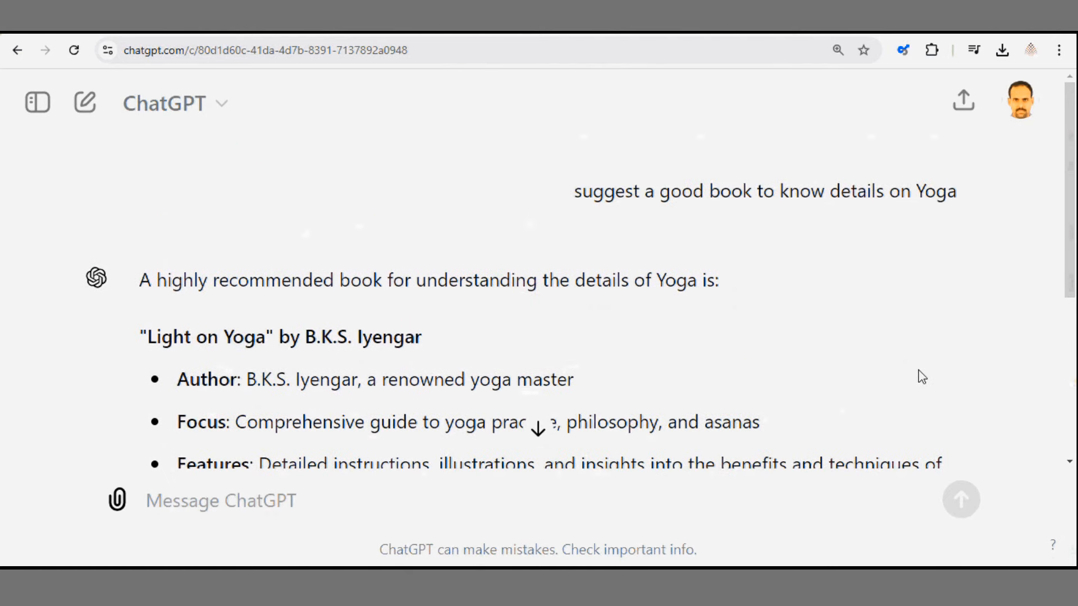
pyautogui.click(37, 104)
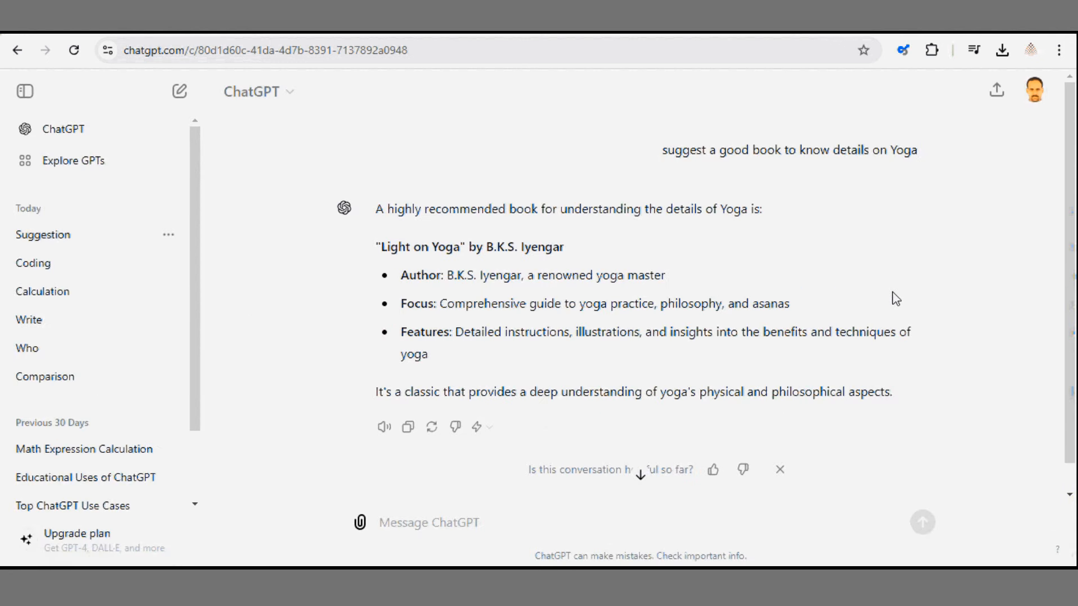
pyautogui.click(76, 538)
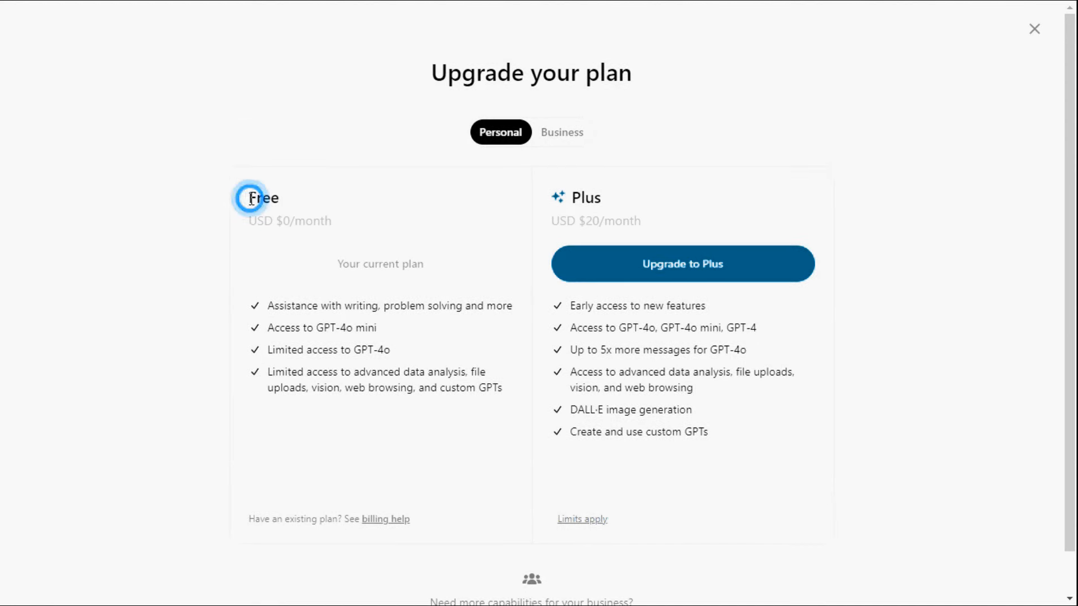
# - Highlight the Free heading and the advanced data analysis lines of Plus and Free to compare them
pyautogui.doubleClick(261, 198)
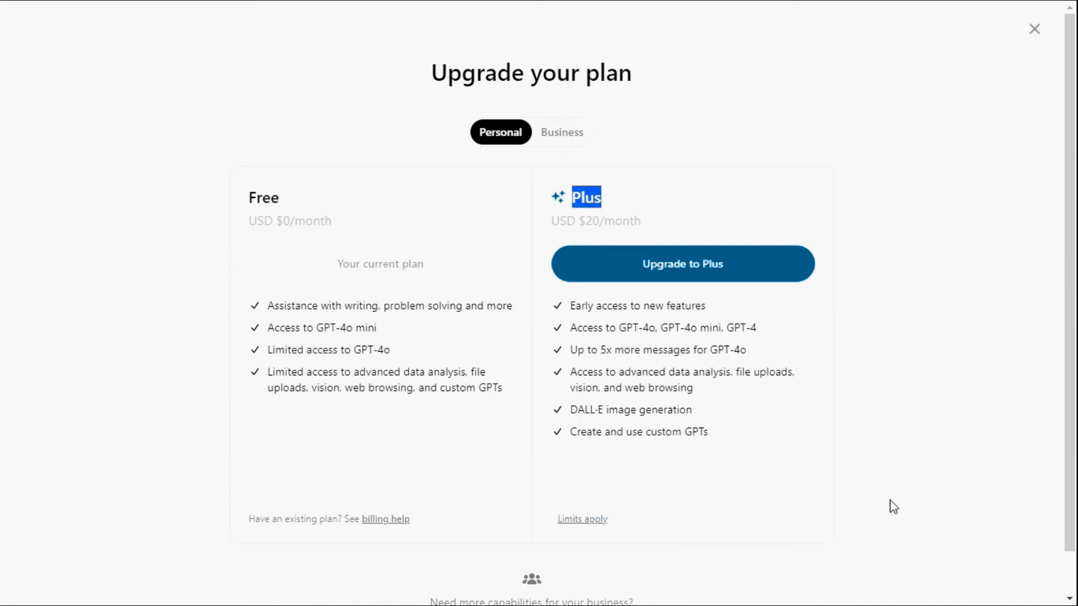
pyautogui.moveTo(570, 372); pyautogui.dragTo(694, 387)
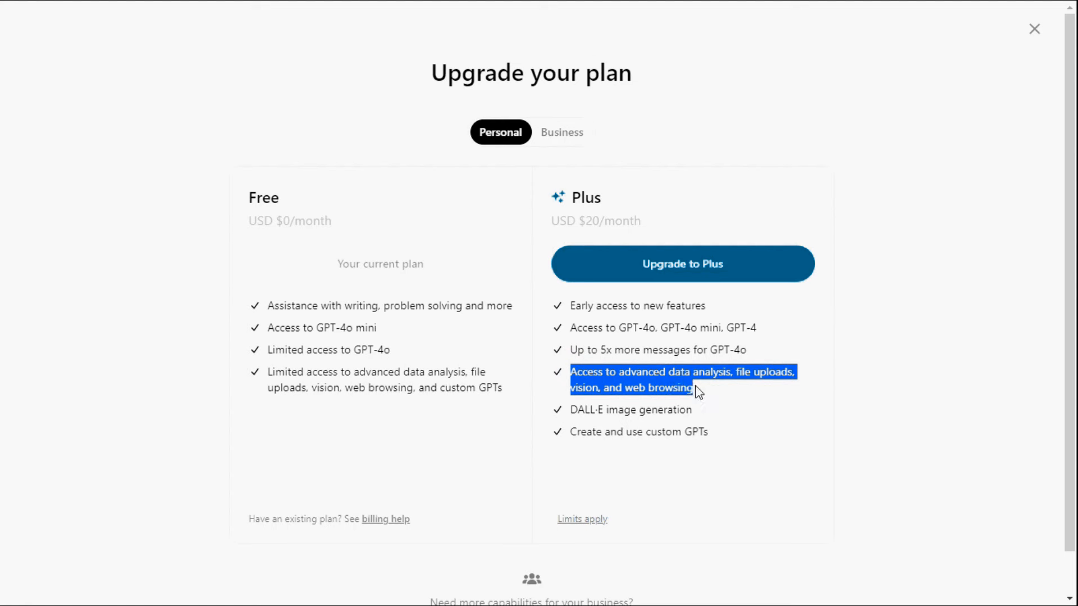
pyautogui.moveTo(1009, 469)
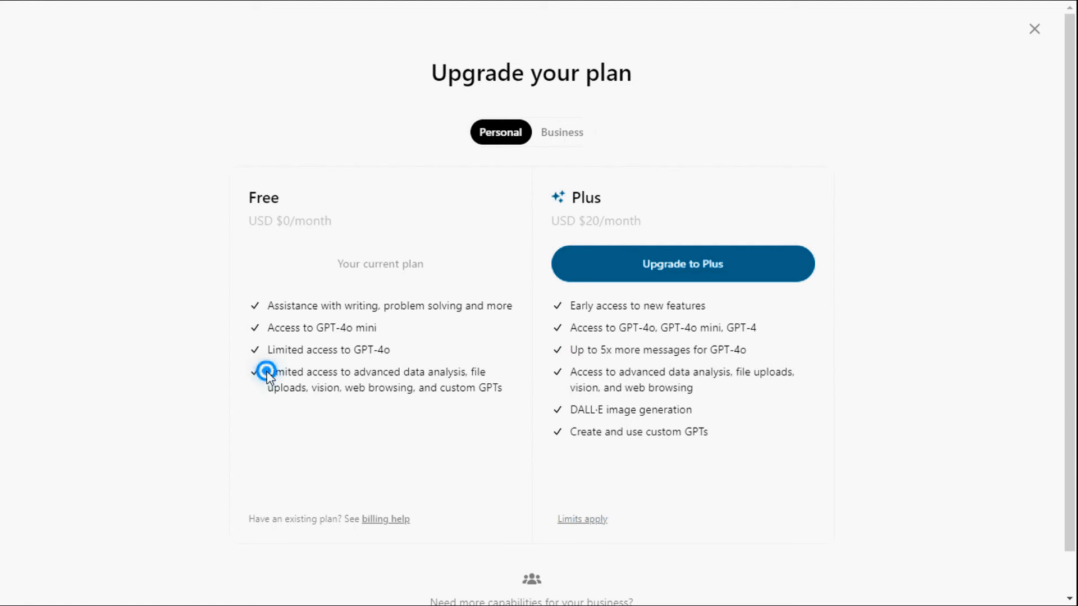
pyautogui.moveTo(269, 371); pyautogui.dragTo(502, 388)
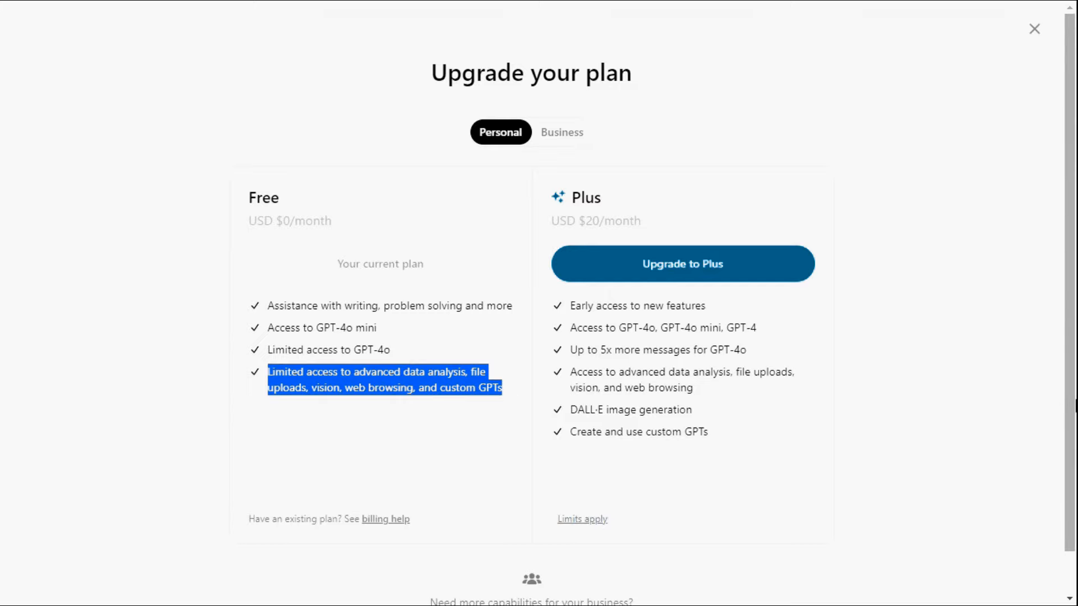
pyautogui.click(1034, 29)
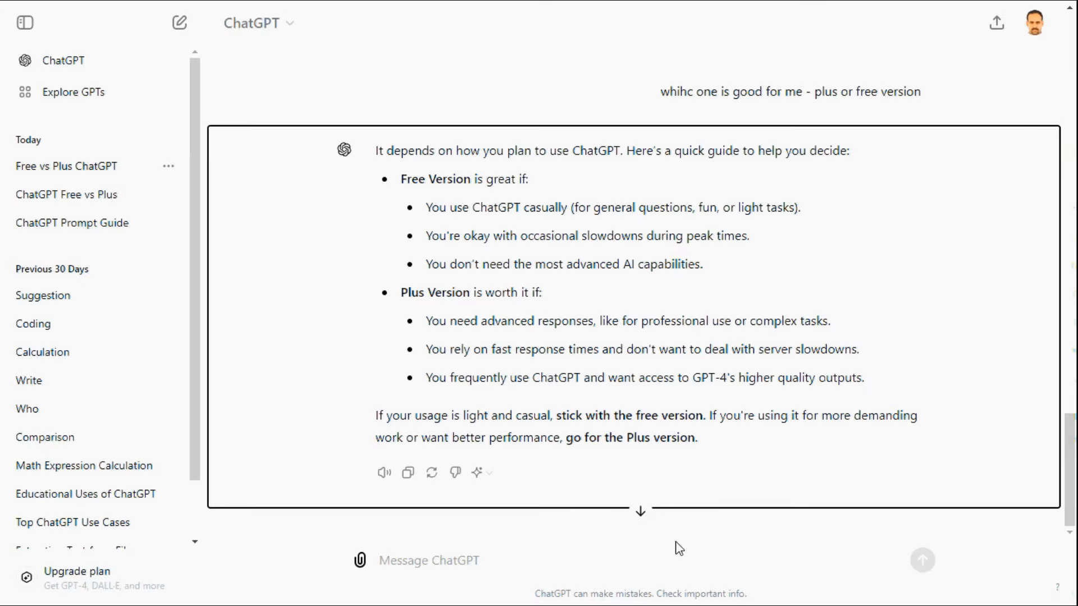
# - Select the Free vs Plus ChatGPT answer text on when Free suffices and when Plus is worth it
pyautogui.moveTo(375, 150); pyautogui.dragTo(690, 378)
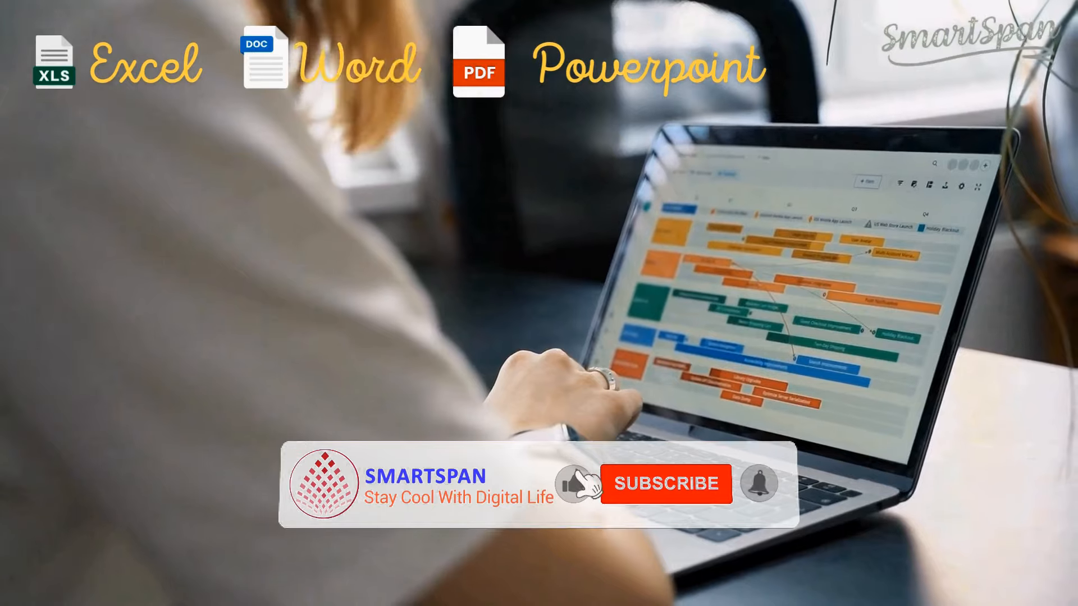
pyautogui.click(666, 483)
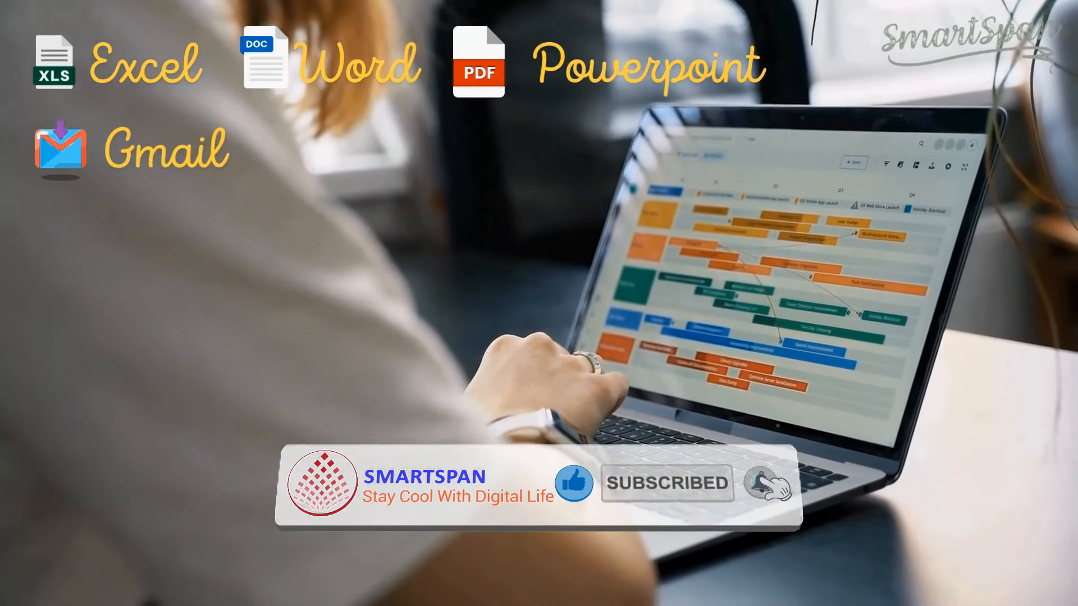